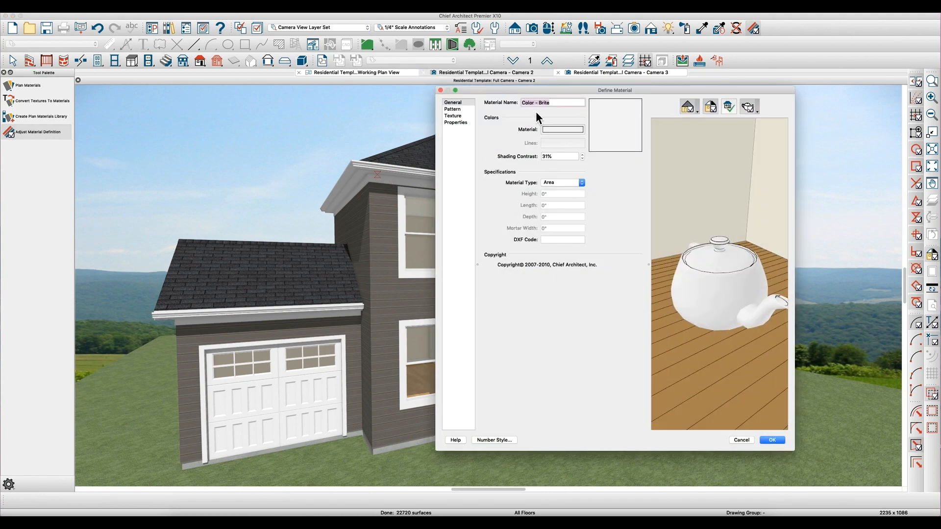
Cancel the Define Material dialog and switch to the Camera 3 kitchen interior view.
{"action": "left_click", "coordinate": [771, 440]}
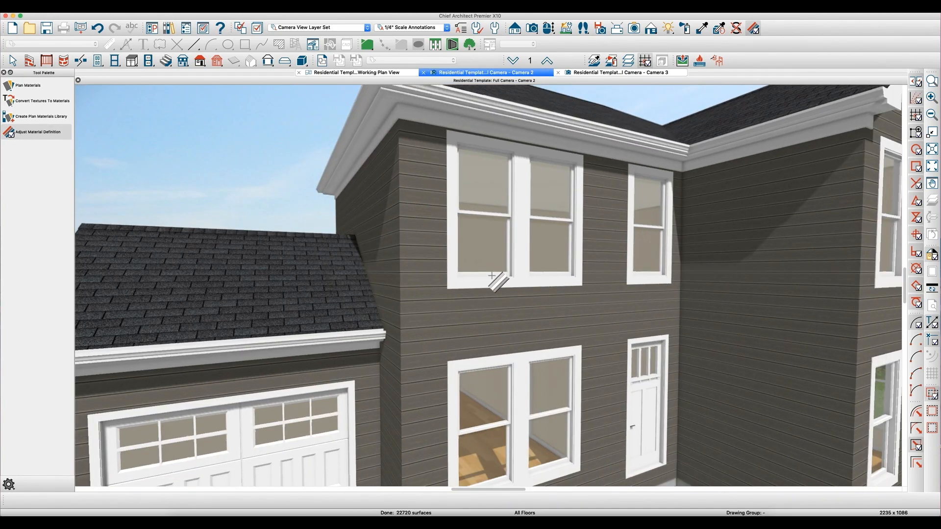
{"action": "left_click", "coordinate": [38, 133]}
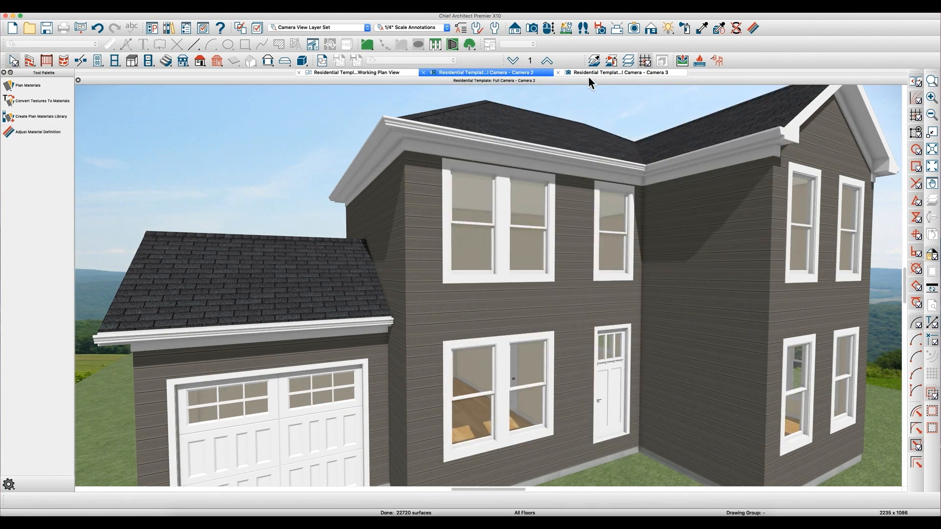
{"action": "left_click", "coordinate": [622, 72]}
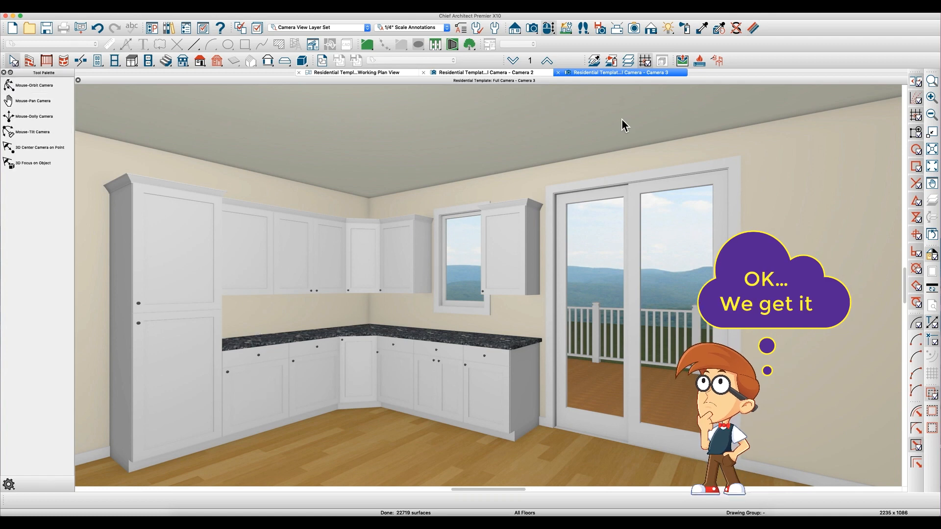
Show the Working Plan View of the house, then return to the exterior camera.
{"action": "left_click", "coordinate": [357, 71]}
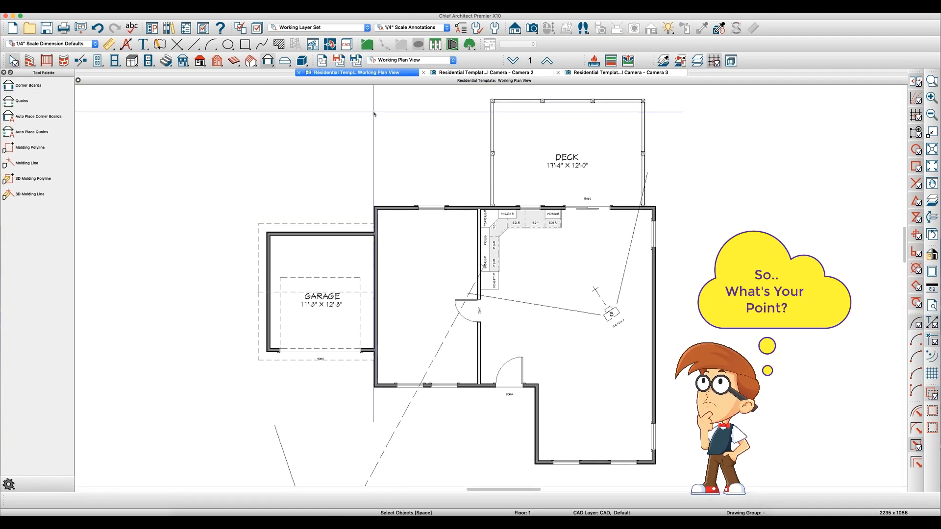
{"action": "left_click", "coordinate": [491, 72]}
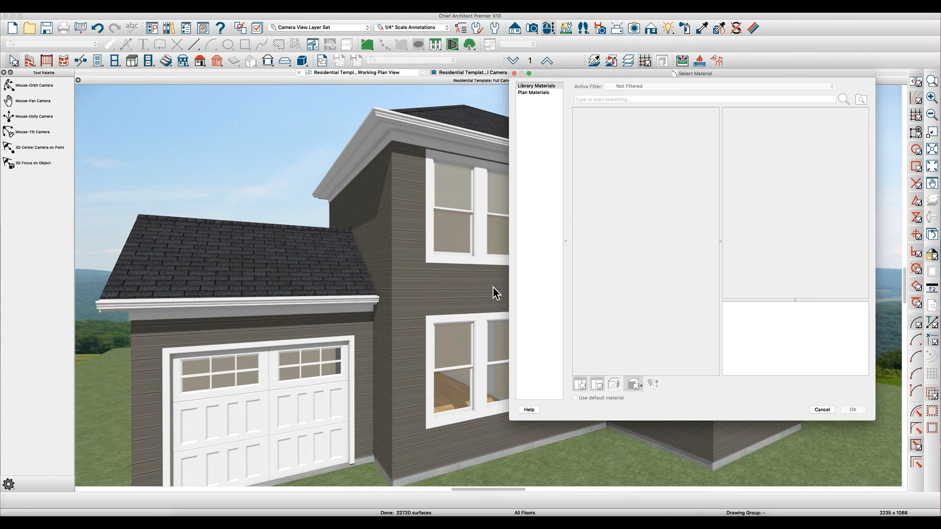
{"action": "mouse_move", "coordinate": [579, 251]}
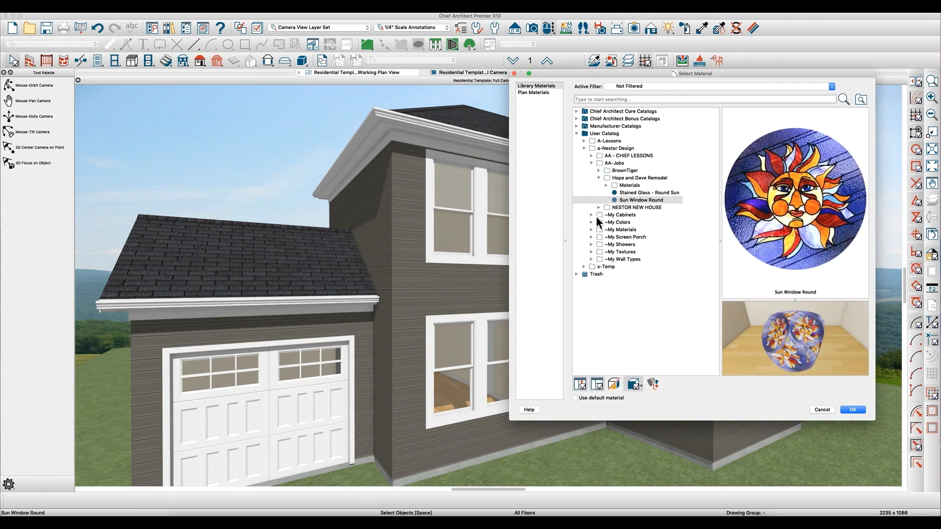
Choose Behr Premium Plus Ultra UL120-2 - SPICE from Browns & Tans as the paint colour.
{"action": "left_click", "coordinate": [576, 133]}
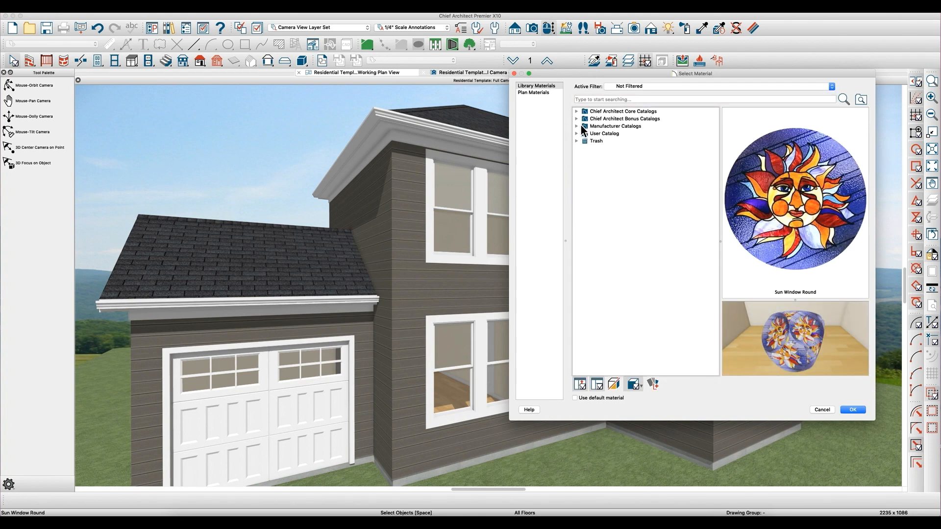
{"action": "left_click", "coordinate": [576, 126]}
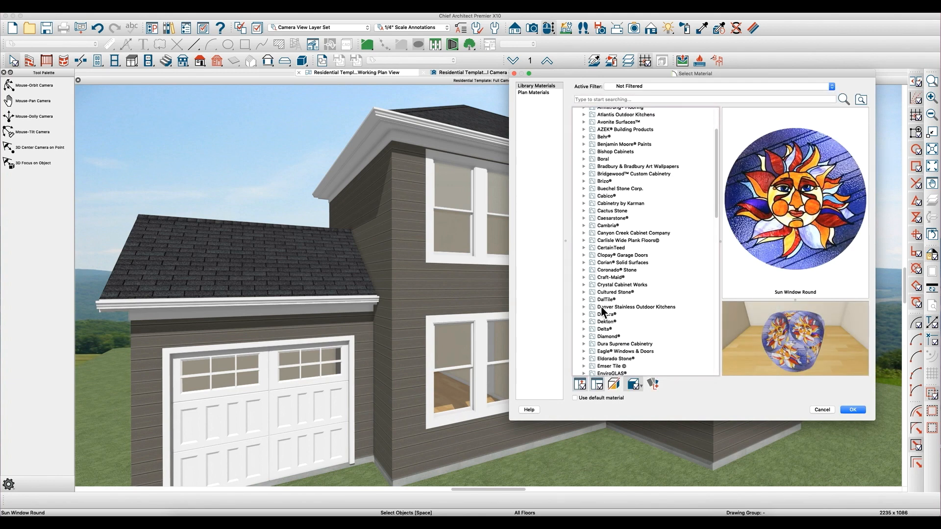
{"action": "mouse_move", "coordinate": [592, 145]}
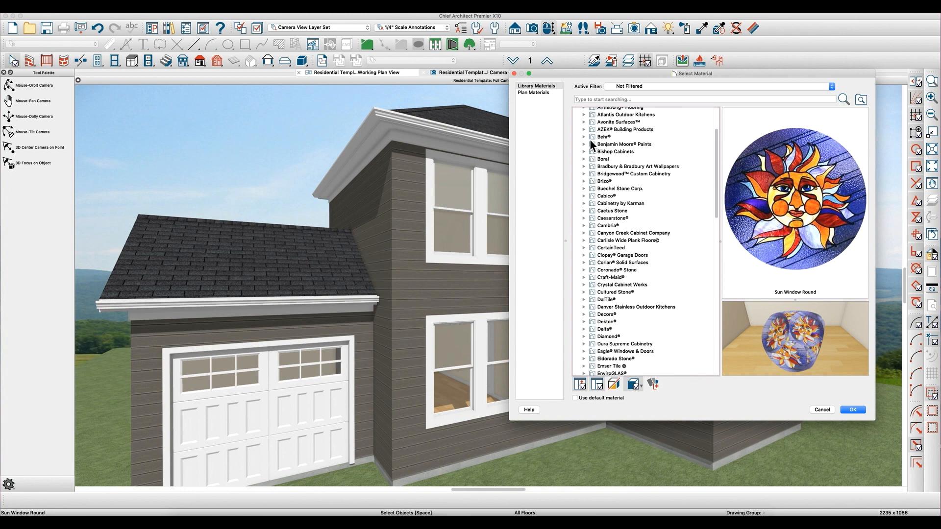
{"action": "left_click", "coordinate": [583, 136]}
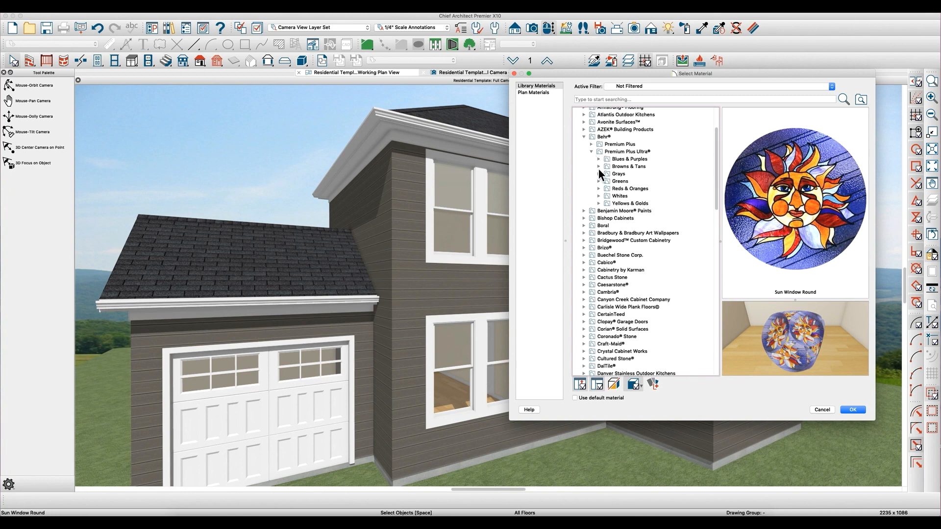
{"action": "left_click", "coordinate": [597, 166]}
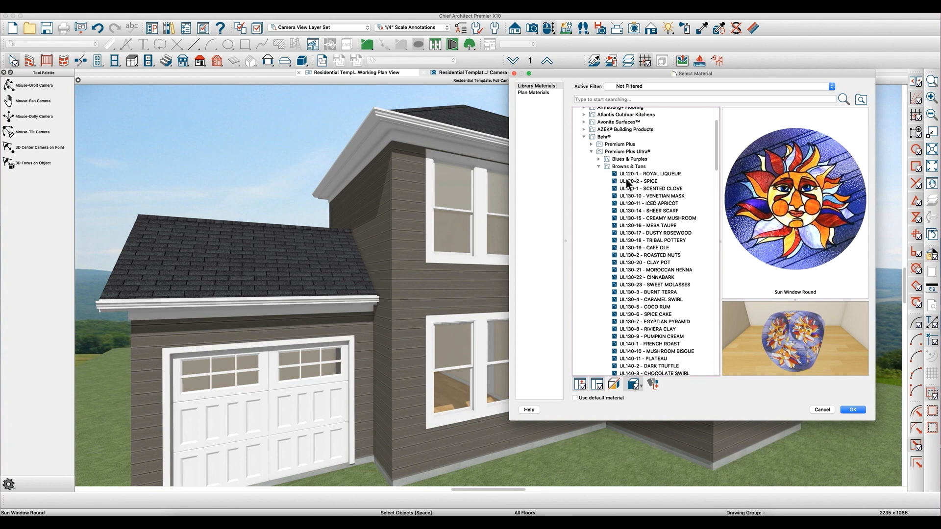
{"action": "left_click", "coordinate": [641, 180]}
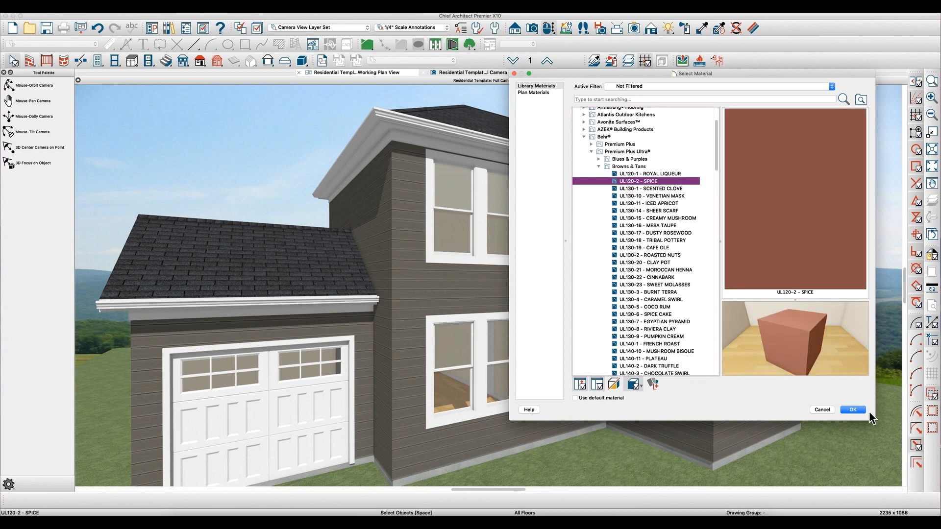
{"action": "left_click", "coordinate": [852, 410]}
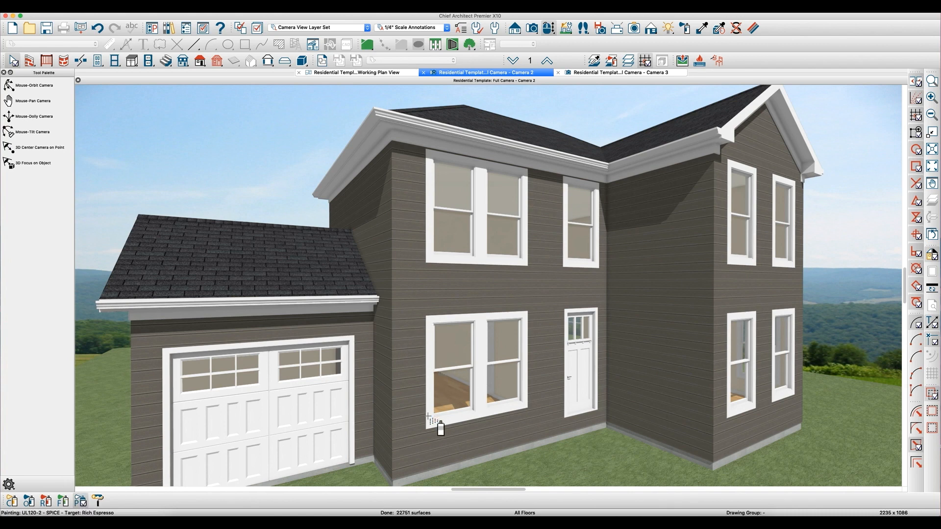
Paint the window trim Spice and check the kitchen camera, where doors and cabinets turned brown too.
{"action": "left_click", "coordinate": [438, 424]}
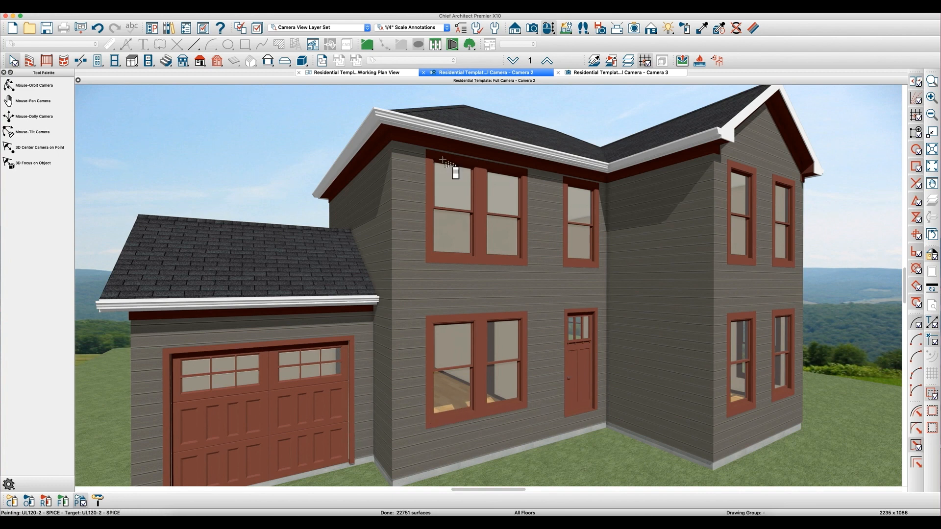
{"action": "mouse_move", "coordinate": [306, 393]}
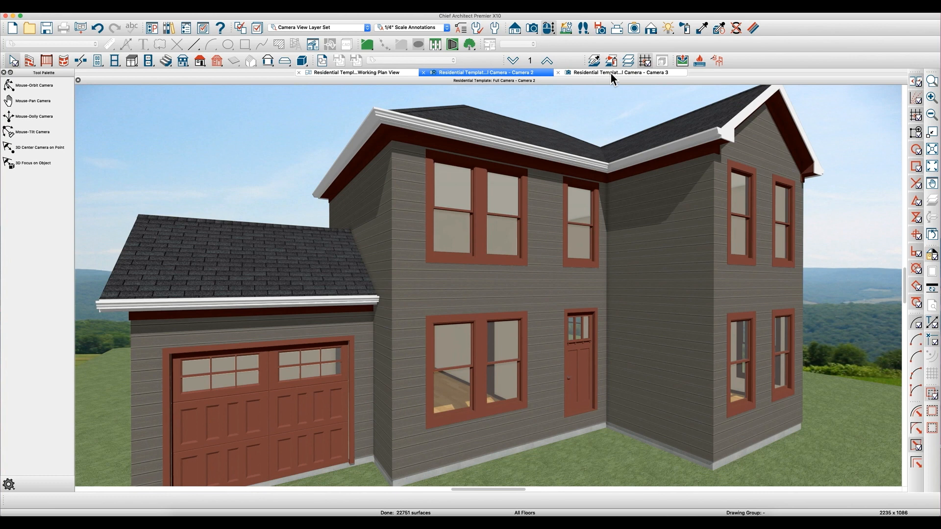
{"action": "left_click", "coordinate": [619, 72]}
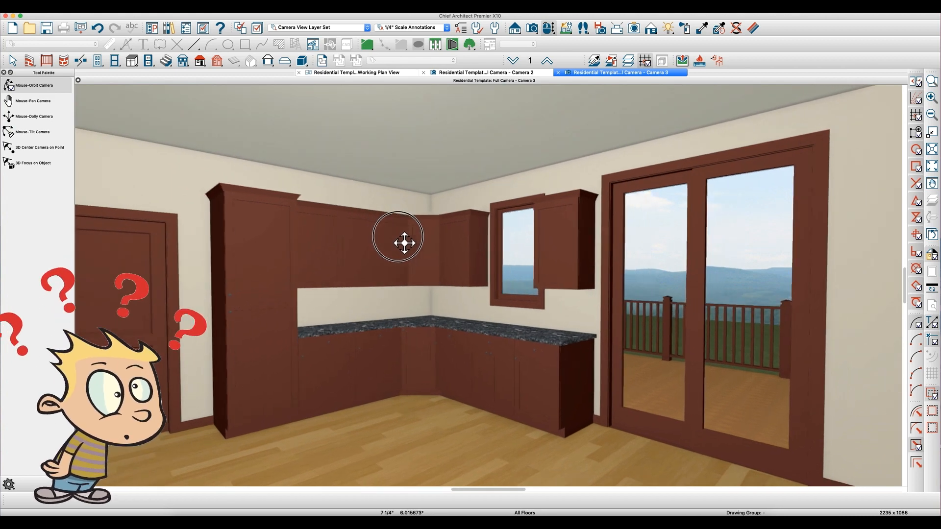
{"action": "left_click", "coordinate": [486, 72]}
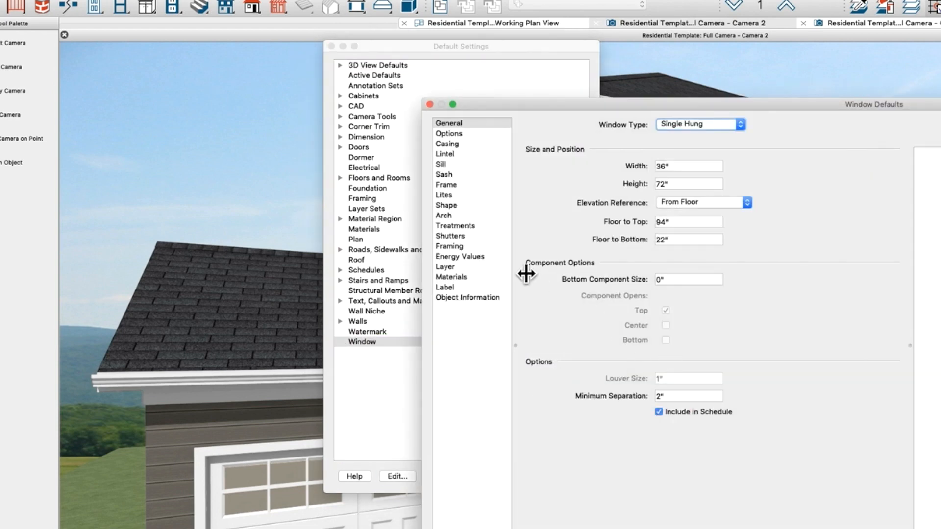
Show the Window Defaults materials list and inspect the sash and trim rows, all Color - Brite.
{"action": "left_click", "coordinate": [451, 276]}
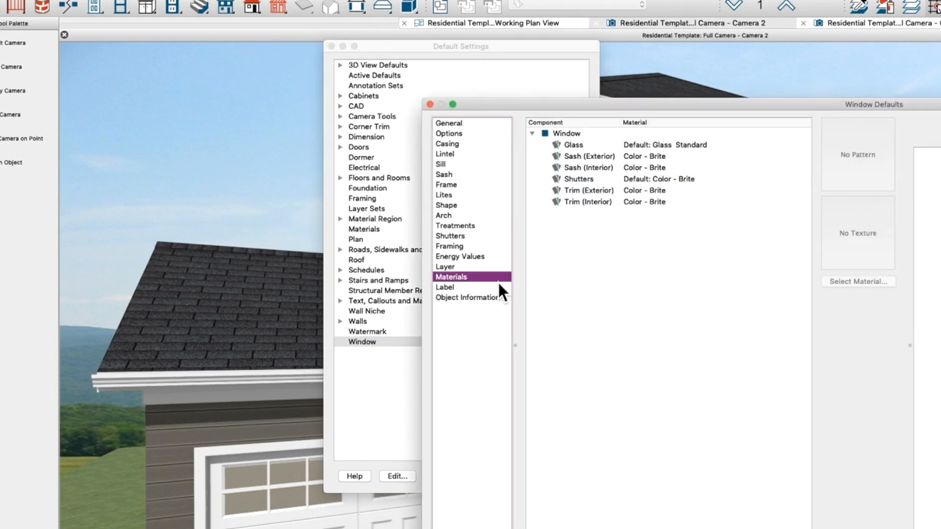
{"action": "left_click", "coordinate": [591, 156]}
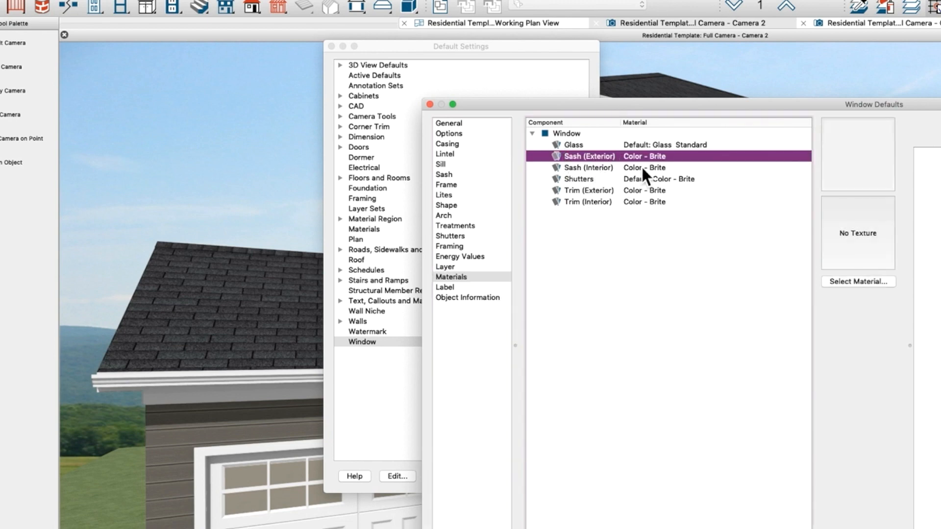
{"action": "left_click", "coordinate": [587, 167]}
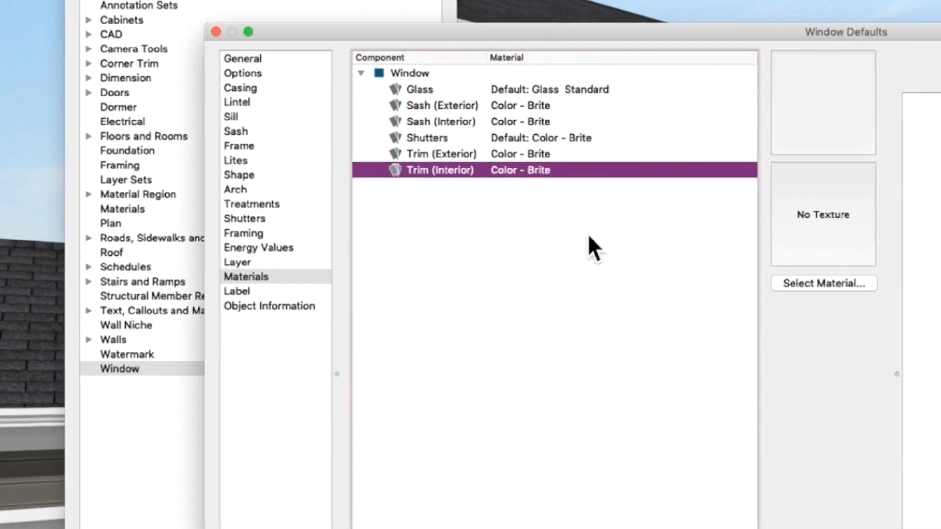
{"action": "left_click", "coordinate": [442, 105]}
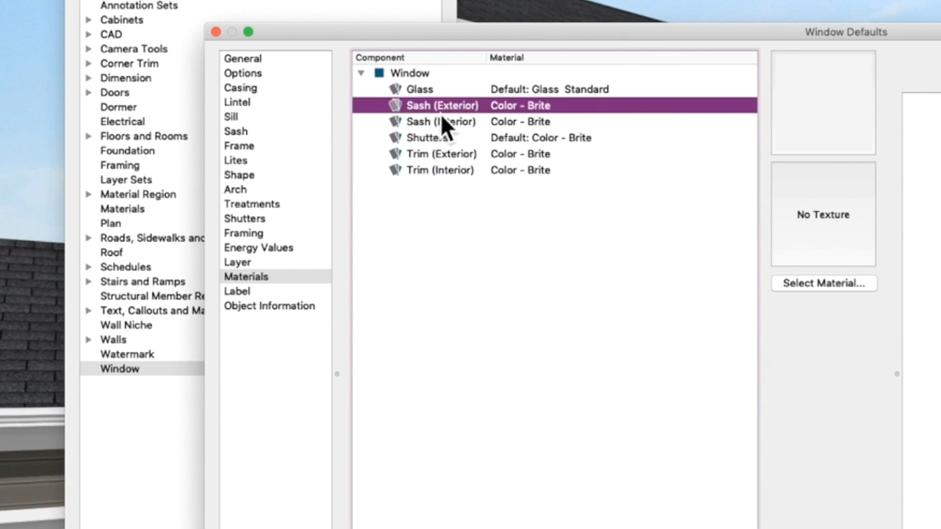
{"action": "left_click", "coordinate": [441, 122]}
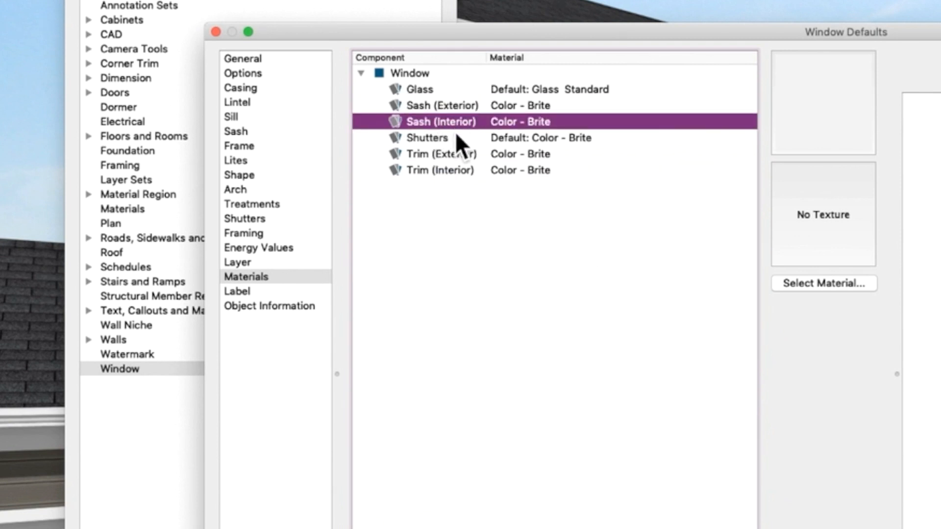
{"action": "mouse_move", "coordinate": [517, 174]}
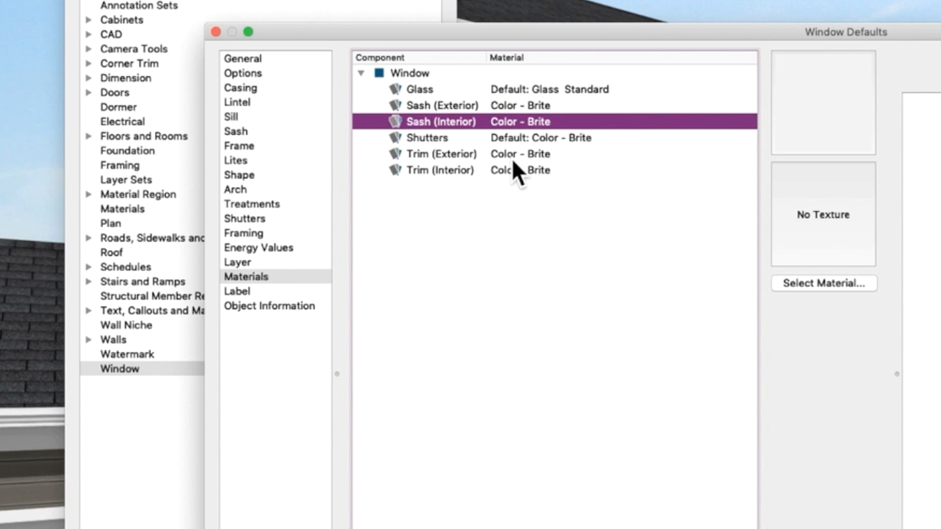
{"action": "left_click", "coordinate": [442, 105]}
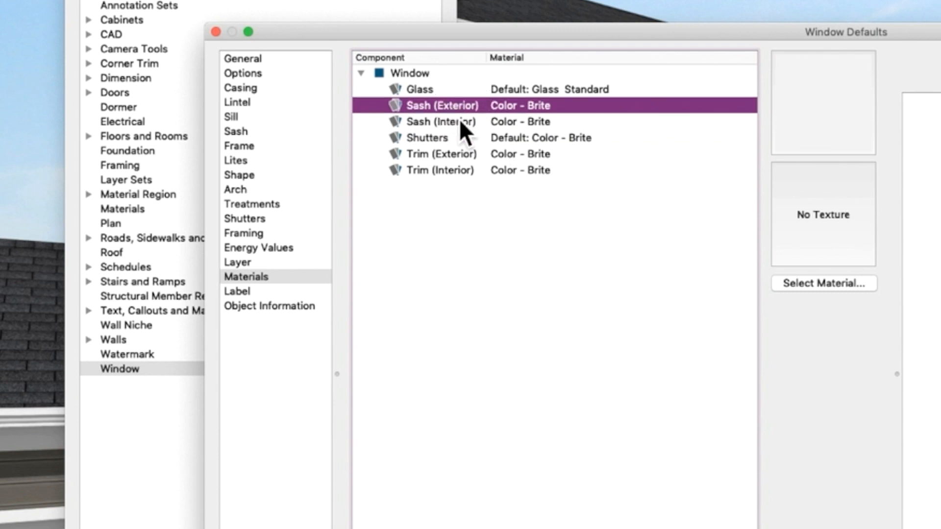
{"action": "left_click", "coordinate": [441, 121]}
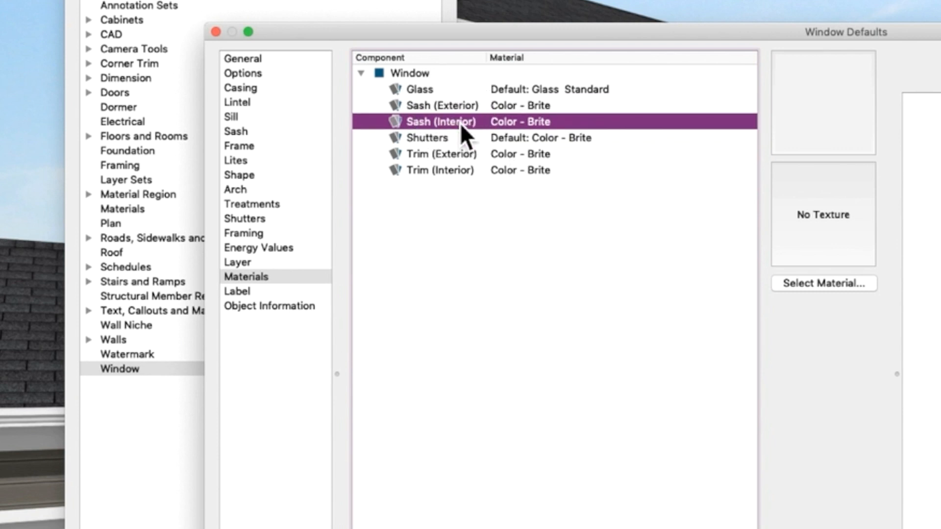
{"action": "mouse_move", "coordinate": [477, 130]}
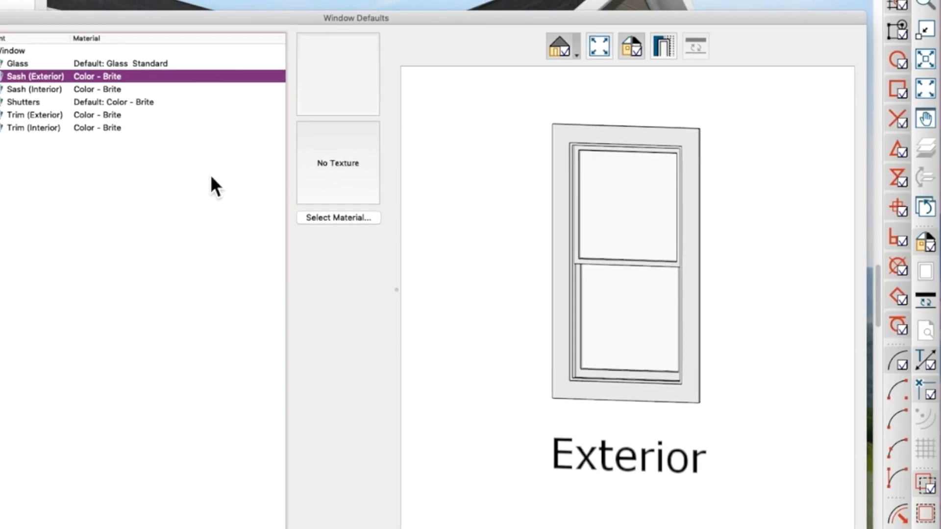
Copy Color - Brite as Color-White: Sash EXT and assign it to the exterior sash.
{"action": "left_click", "coordinate": [337, 218]}
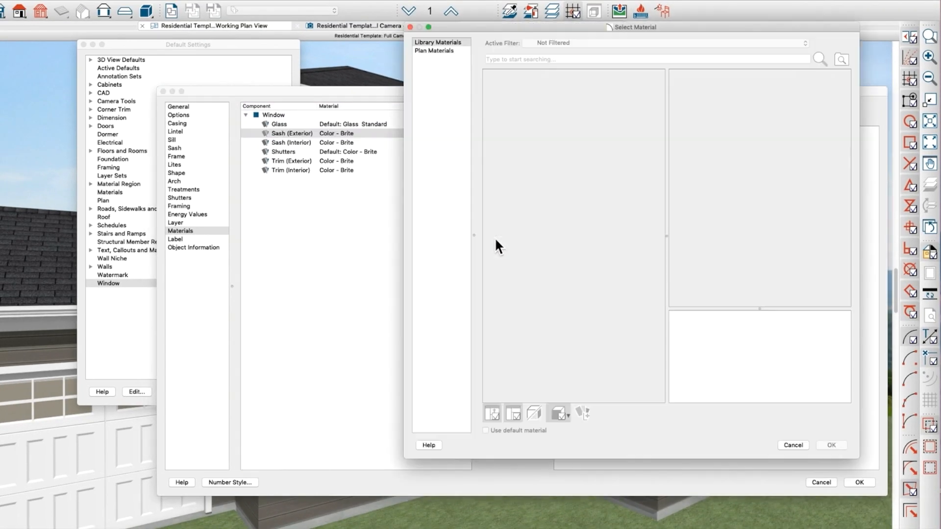
{"action": "mouse_move", "coordinate": [451, 87]}
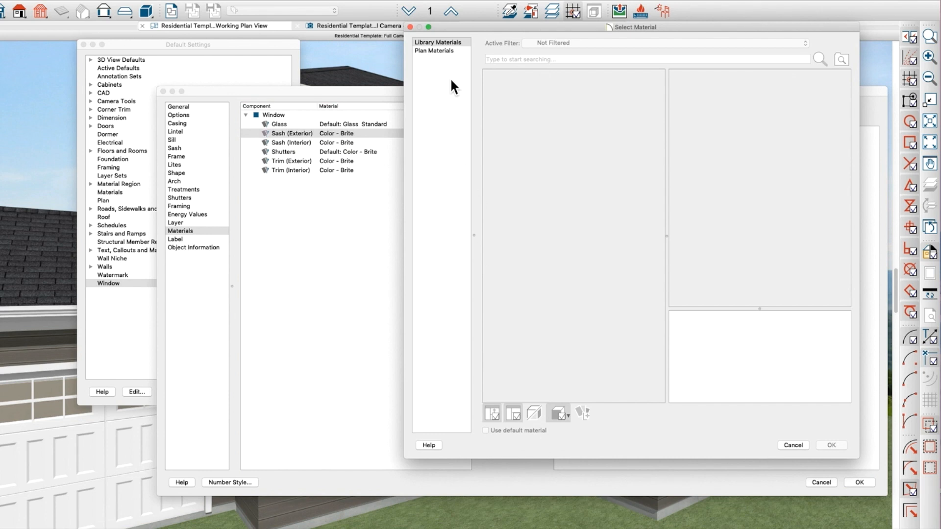
{"action": "left_click", "coordinate": [434, 50]}
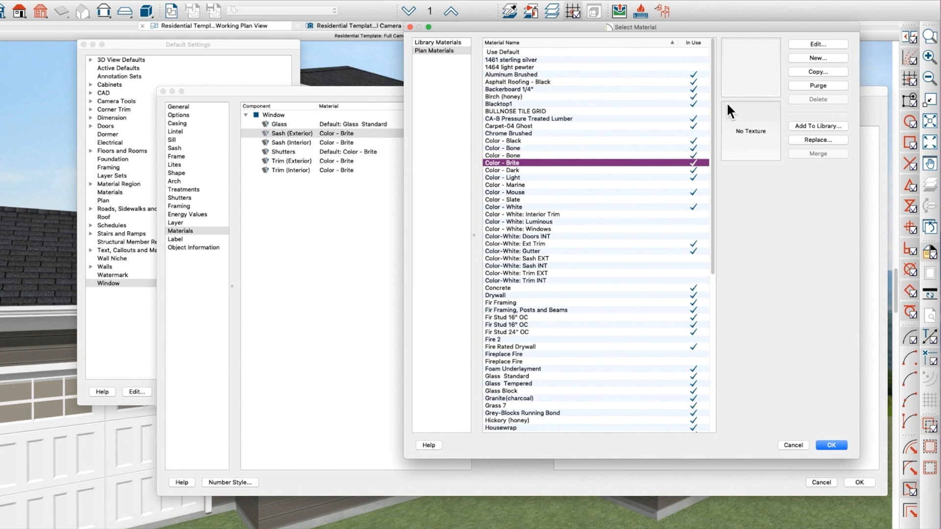
{"action": "left_click", "coordinate": [817, 71]}
{"action": "type", "text": "Color-Whit"}
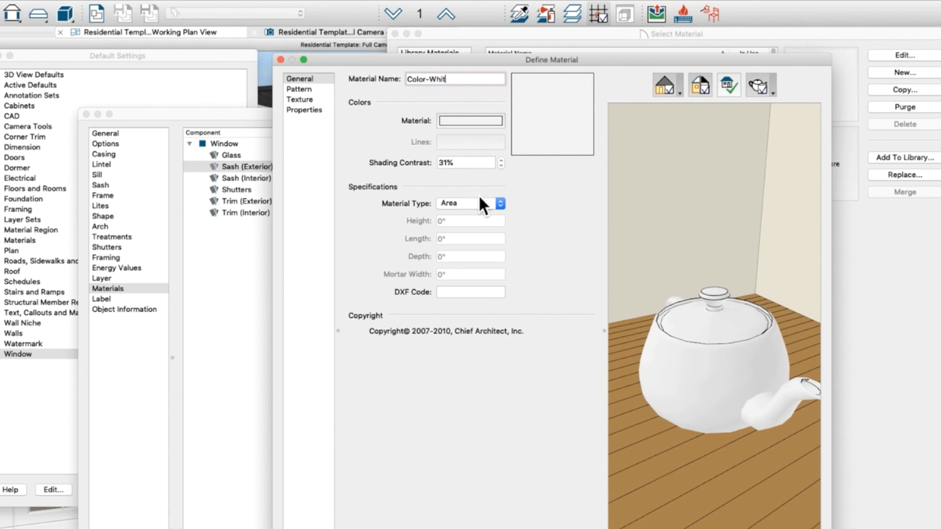
{"action": "type", "text": "e:"}
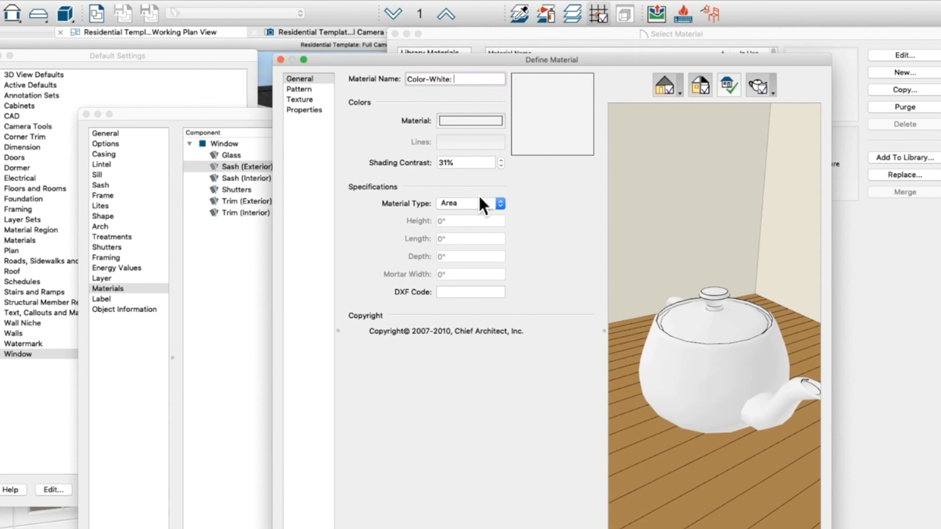
{"action": "type", "text": "Sash EXT"}
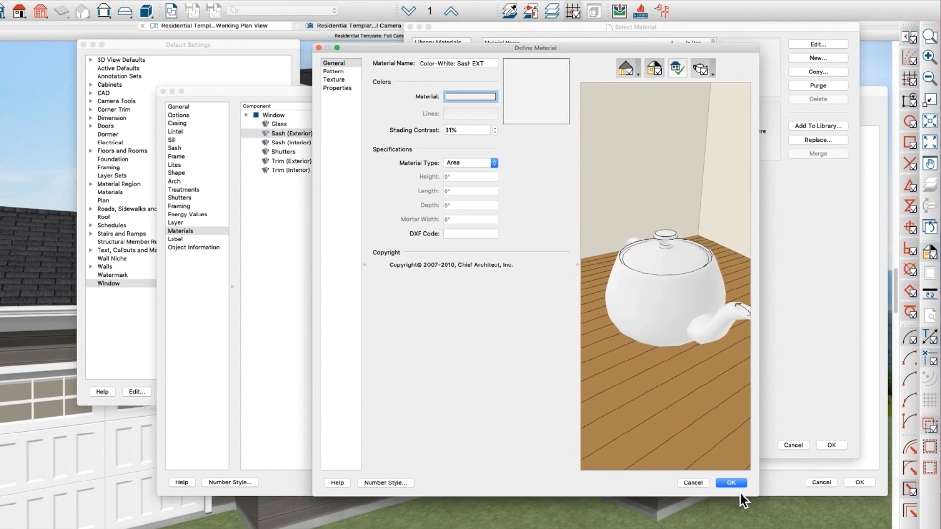
{"action": "left_click", "coordinate": [729, 482]}
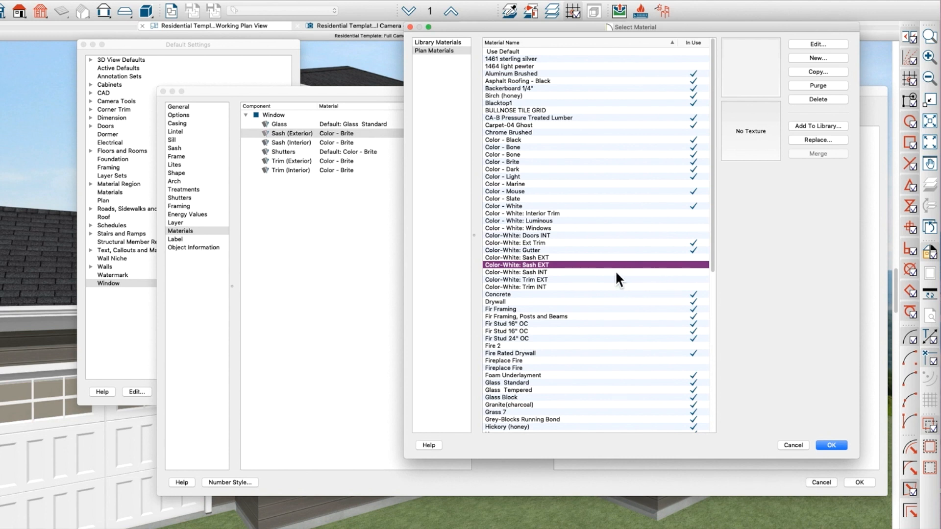
{"action": "mouse_move", "coordinate": [504, 231]}
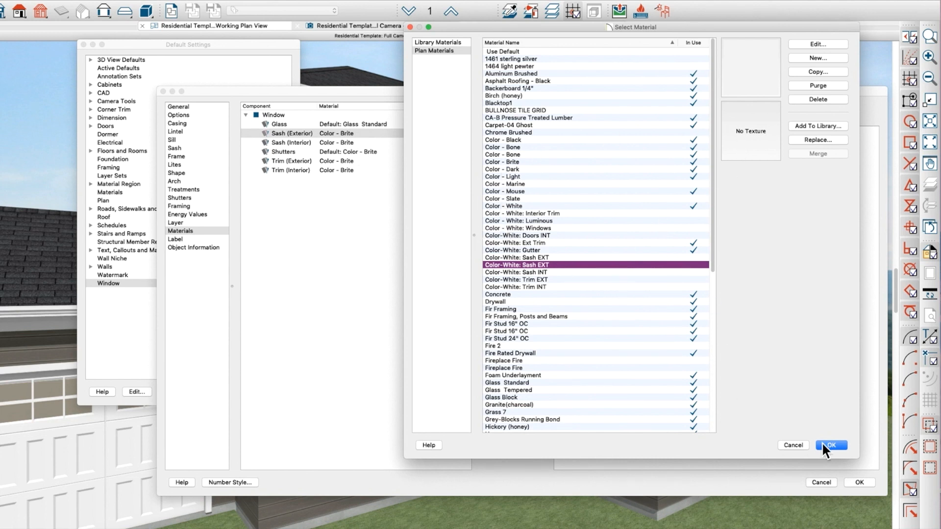
{"action": "left_click", "coordinate": [830, 445]}
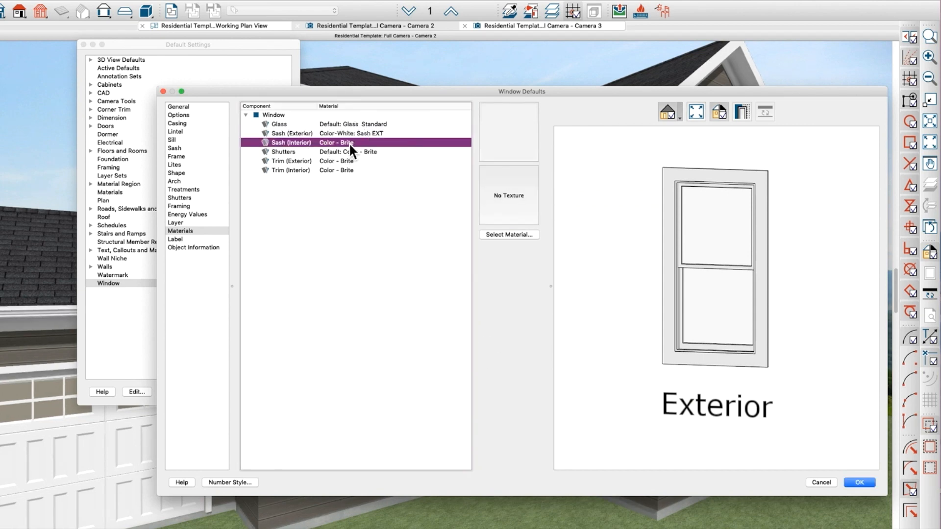
Assign Color-White: Sash INT to the interior sash and Trim EXT to the exterior trim.
{"action": "left_click", "coordinate": [509, 234]}
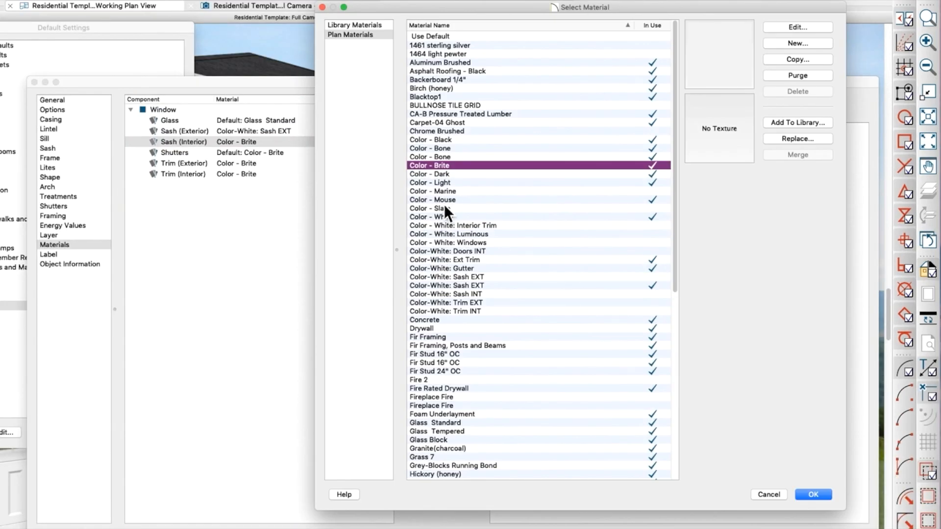
{"action": "mouse_move", "coordinate": [474, 306]}
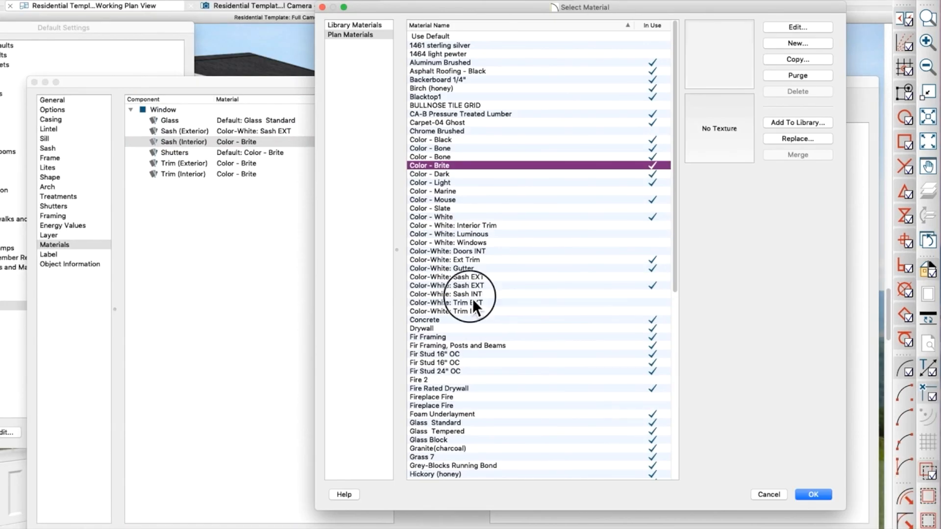
{"action": "left_click", "coordinate": [811, 494]}
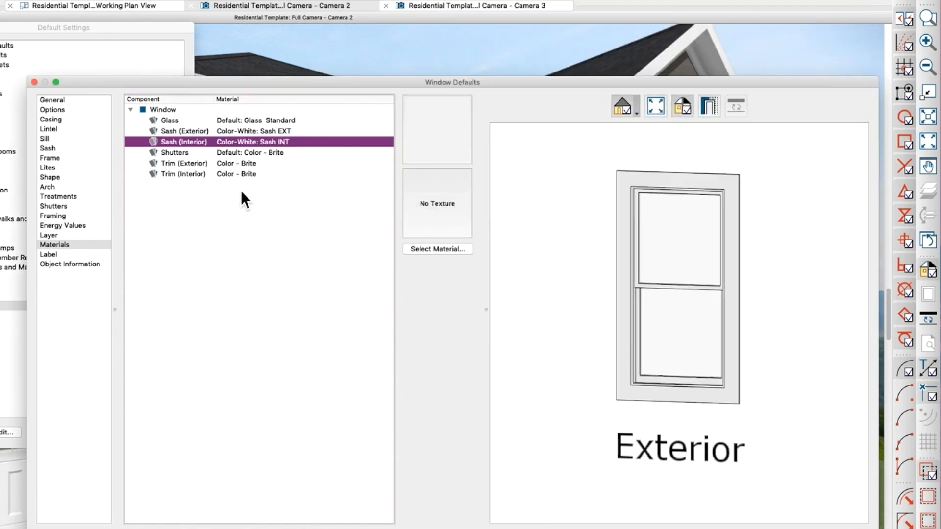
{"action": "left_click", "coordinate": [184, 163]}
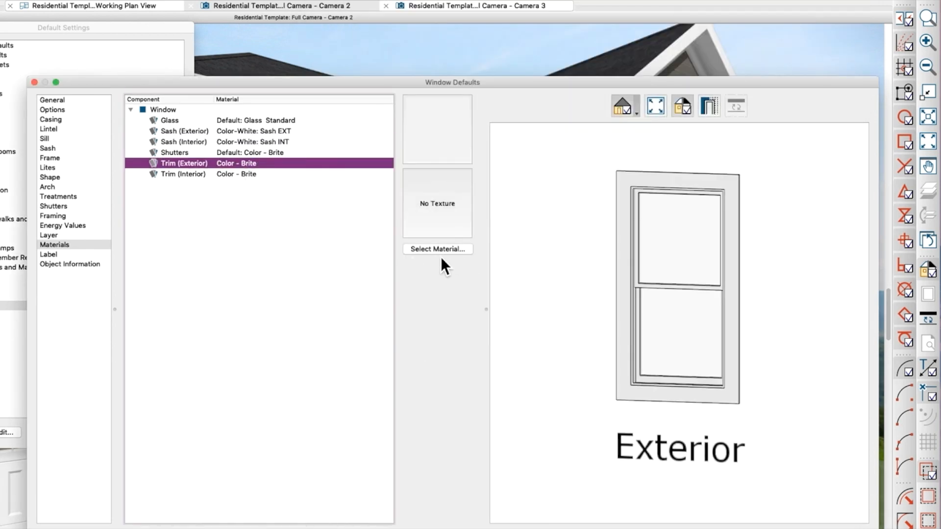
{"action": "left_click", "coordinate": [437, 248]}
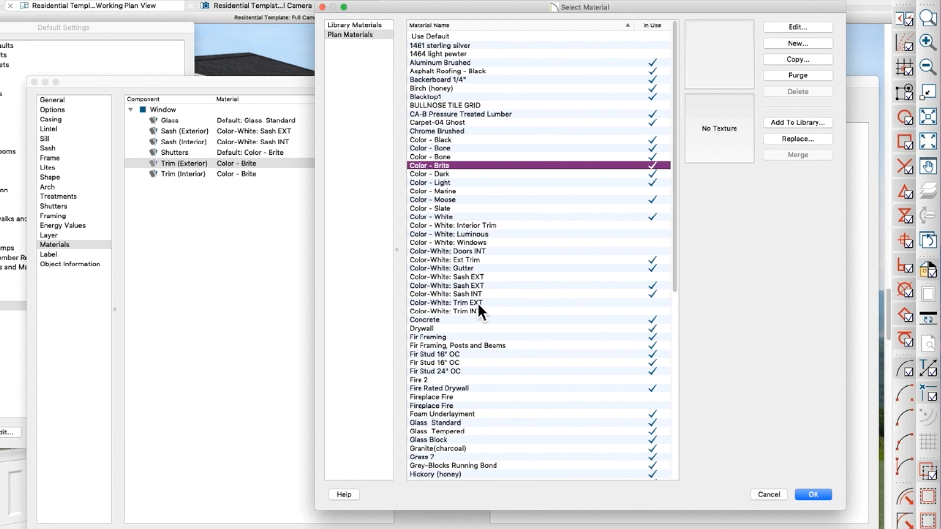
{"action": "left_click", "coordinate": [812, 494]}
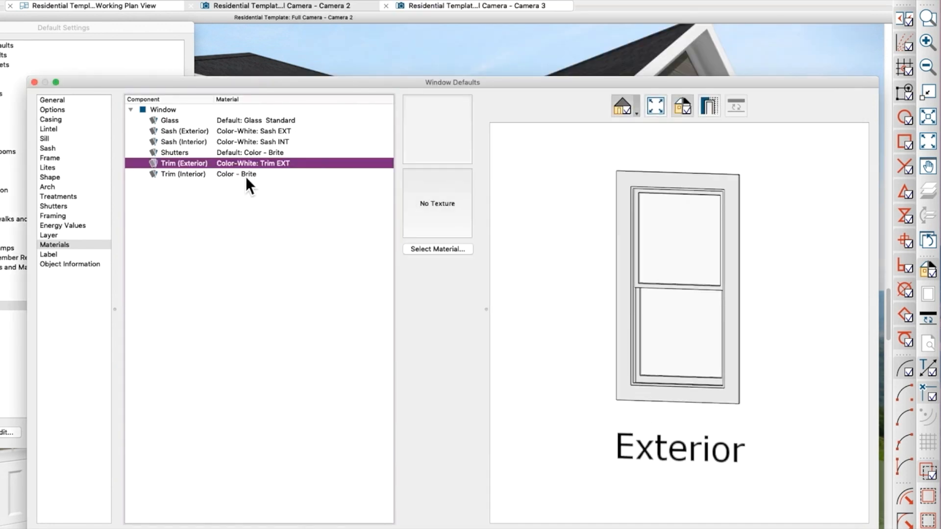
Assign Color-White: Trim INT to the interior trim and save the window defaults.
{"action": "left_click", "coordinate": [437, 249]}
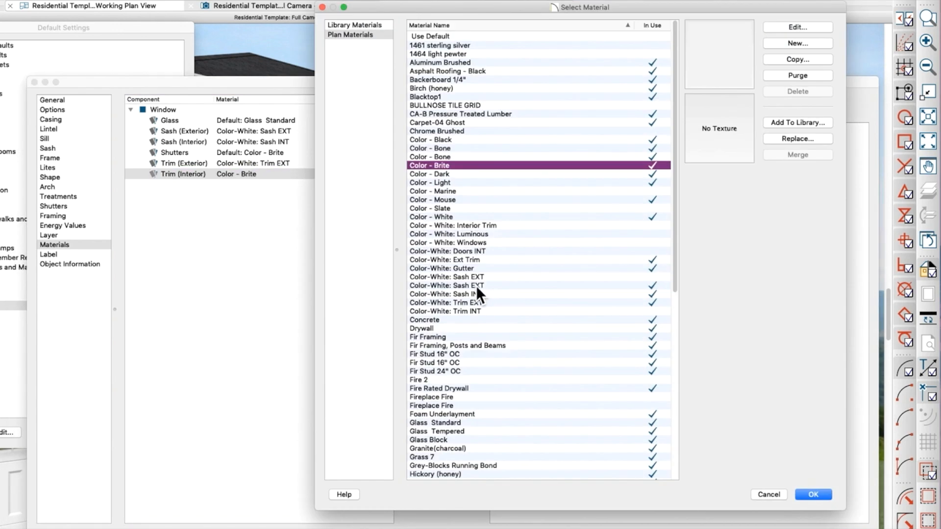
{"action": "left_click", "coordinate": [445, 311]}
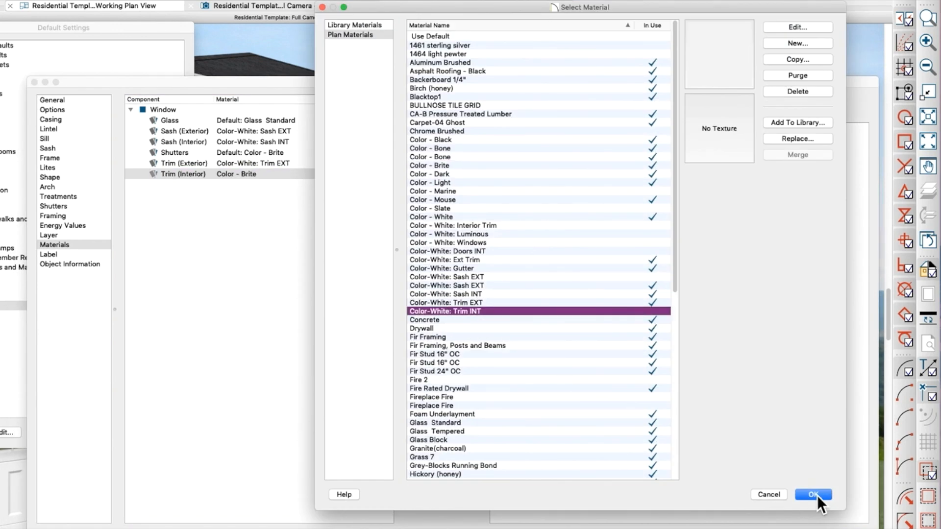
{"action": "left_click", "coordinate": [813, 494]}
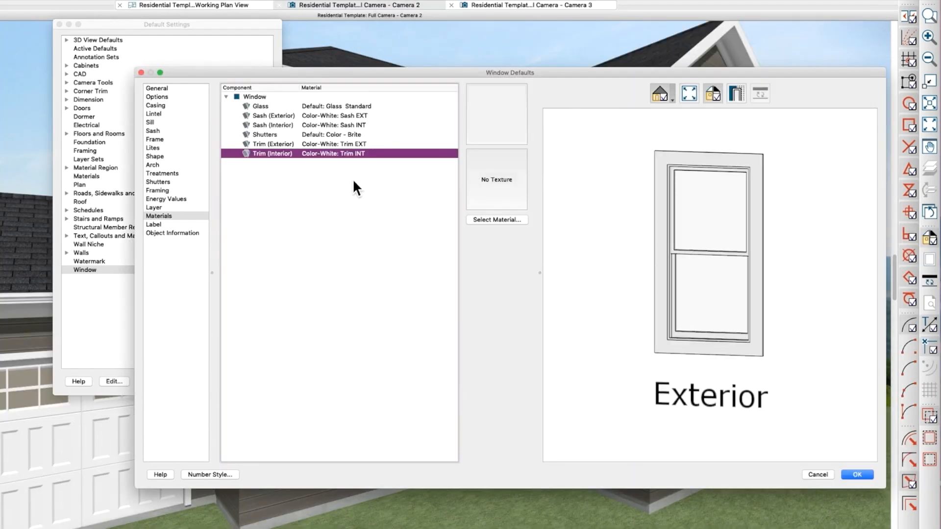
{"action": "mouse_move", "coordinate": [371, 129]}
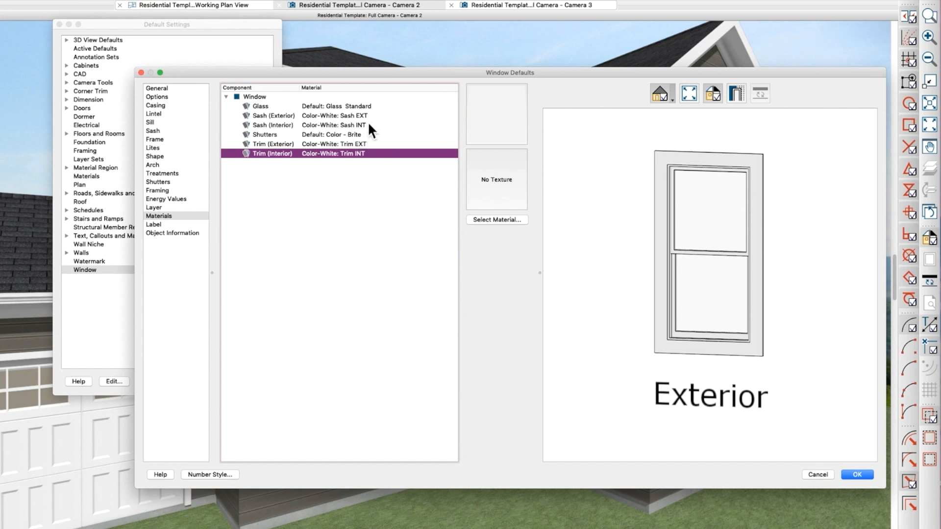
{"action": "mouse_move", "coordinate": [277, 126]}
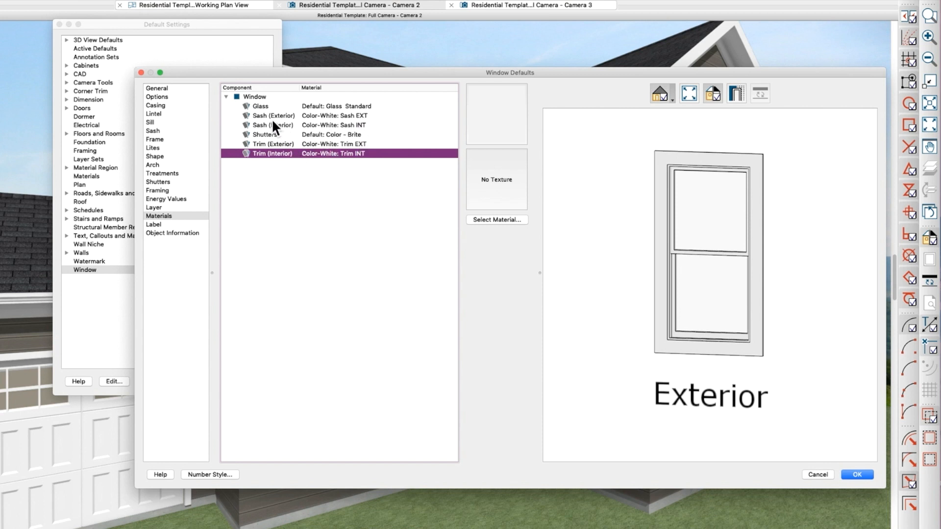
{"action": "left_click", "coordinate": [274, 144]}
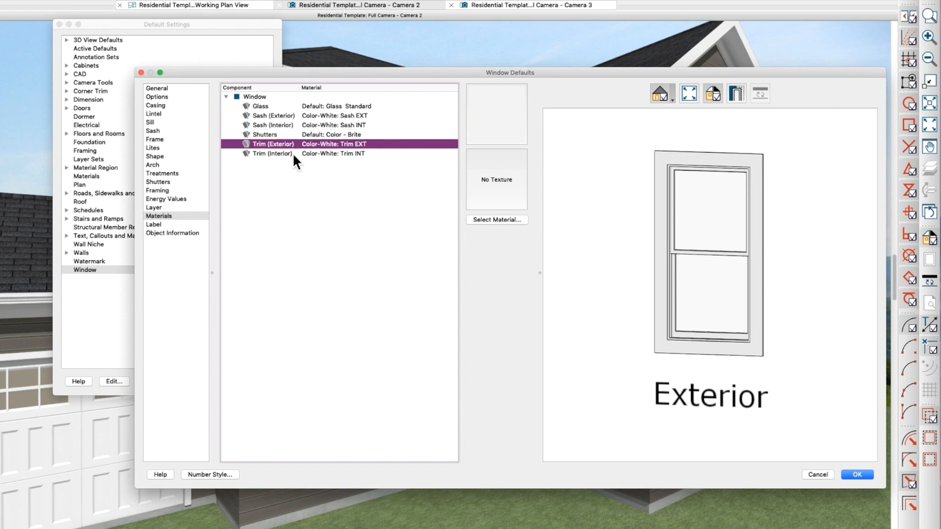
{"action": "left_click", "coordinate": [272, 153]}
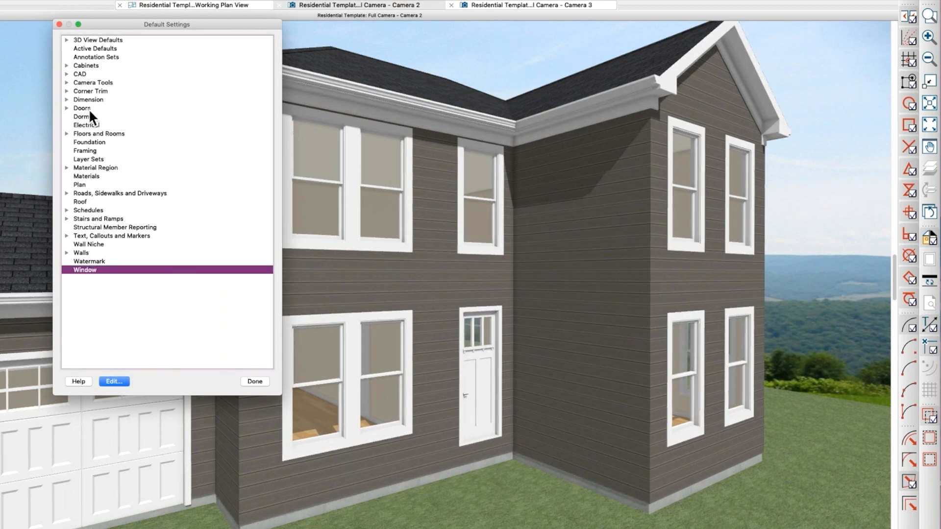
In Interior Door Defaults, give both door trims the Color-White: Trim INT material.
{"action": "left_click", "coordinate": [114, 381]}
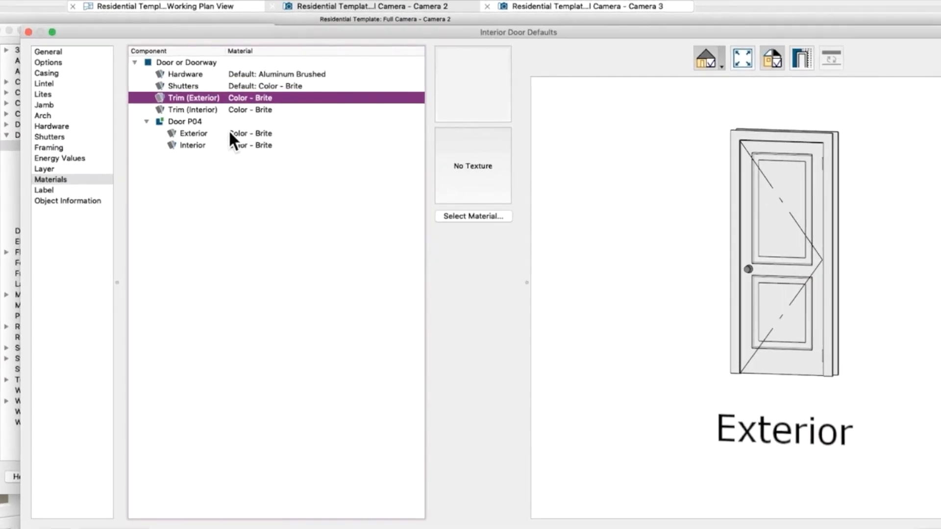
{"action": "mouse_move", "coordinate": [749, 252]}
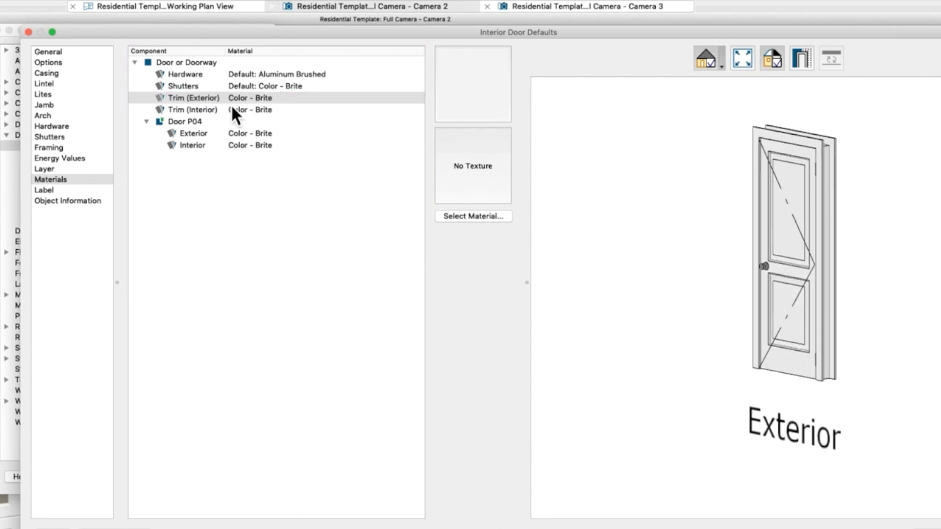
{"action": "left_click", "coordinate": [192, 109]}
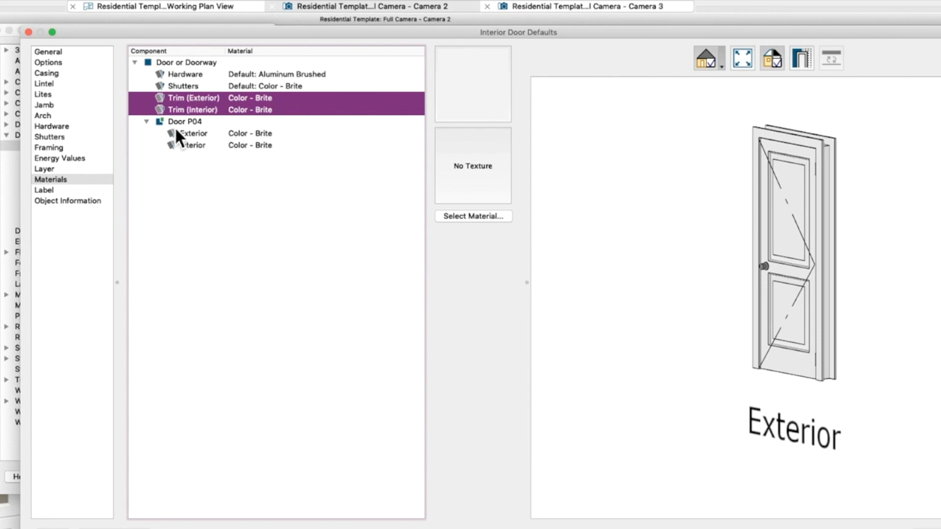
{"action": "left_click", "coordinate": [473, 216]}
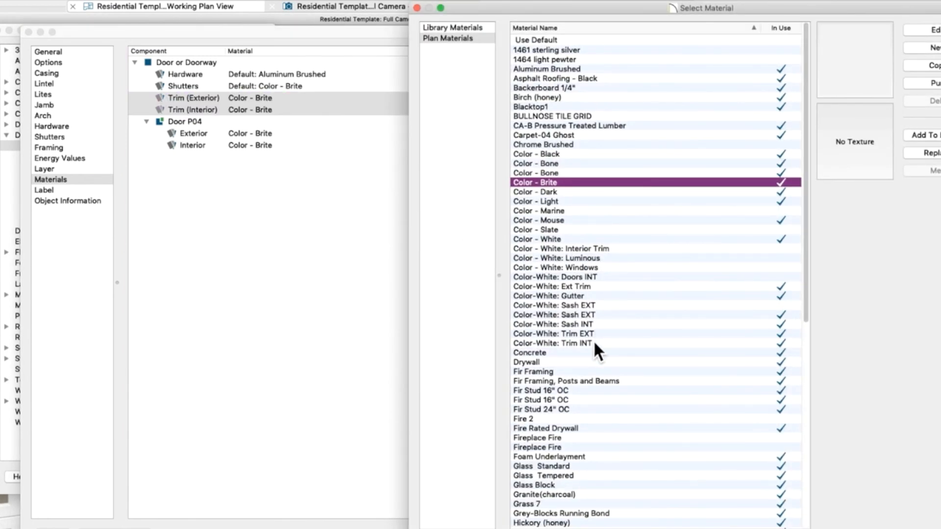
{"action": "left_click", "coordinate": [551, 343]}
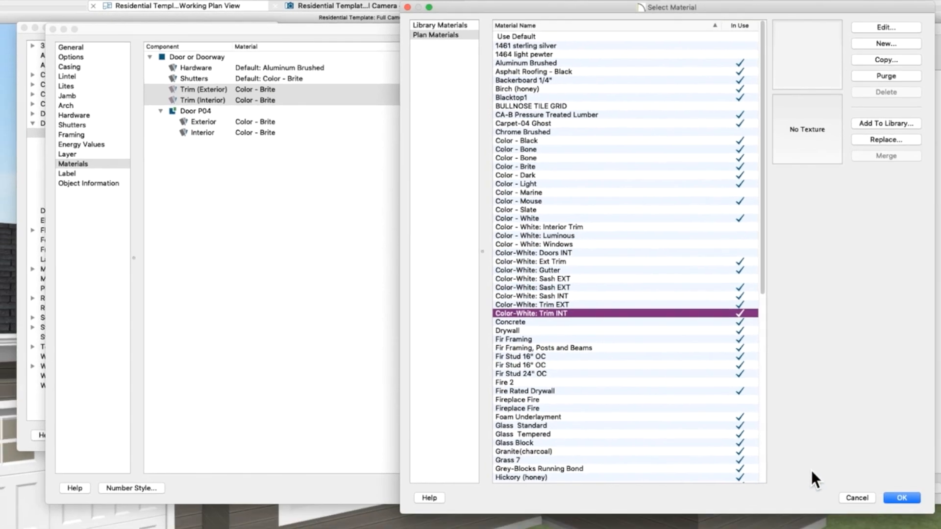
{"action": "left_click", "coordinate": [901, 497]}
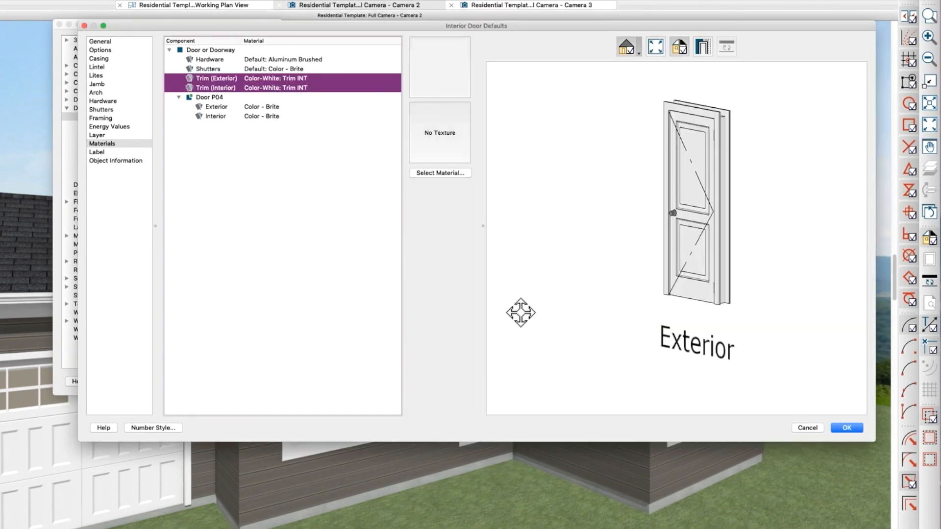
Give the door panel's exterior and interior faces Color-White: Doors INT and confirm.
{"action": "left_click", "coordinate": [215, 111]}
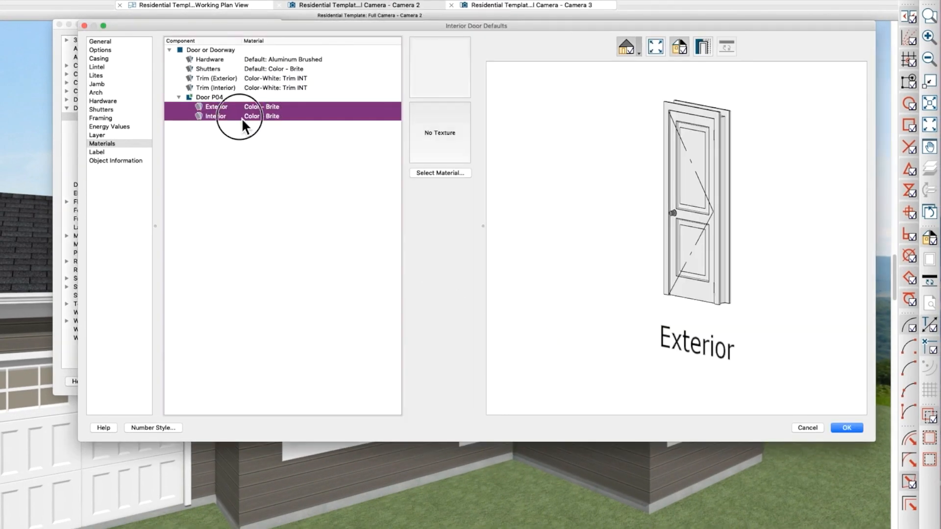
{"action": "left_click", "coordinate": [440, 172]}
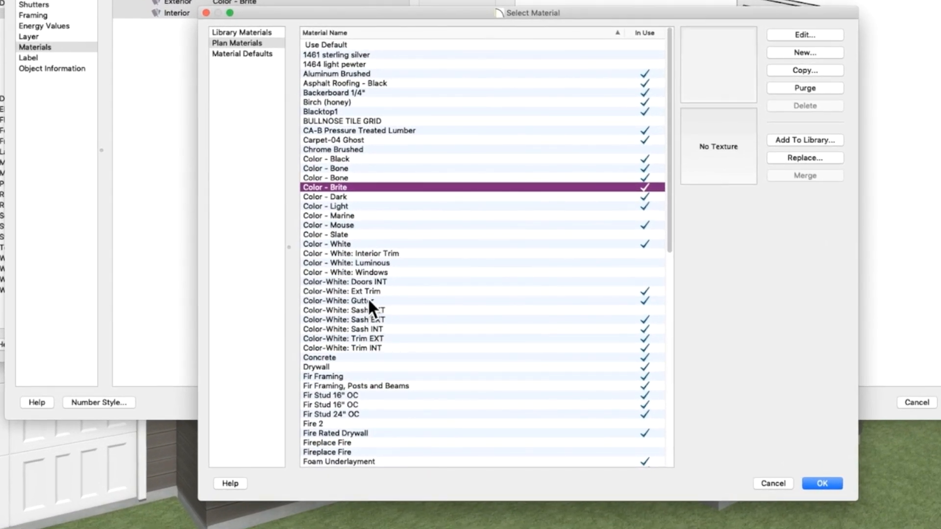
{"action": "left_click", "coordinate": [351, 281]}
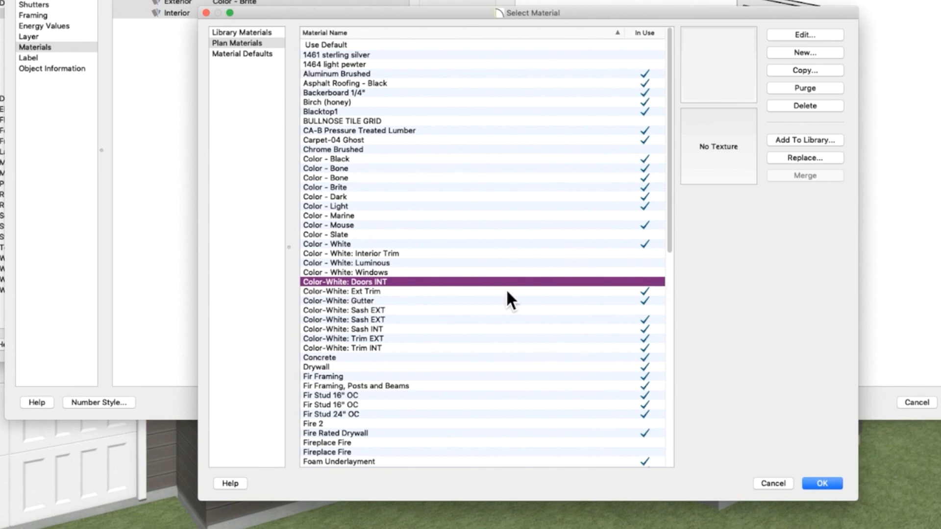
{"action": "mouse_move", "coordinate": [729, 437]}
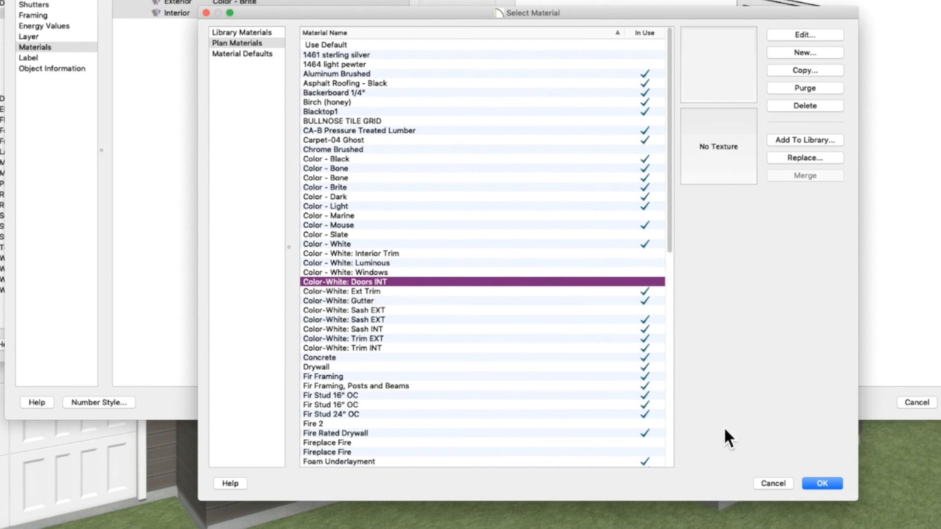
{"action": "left_click", "coordinate": [821, 483]}
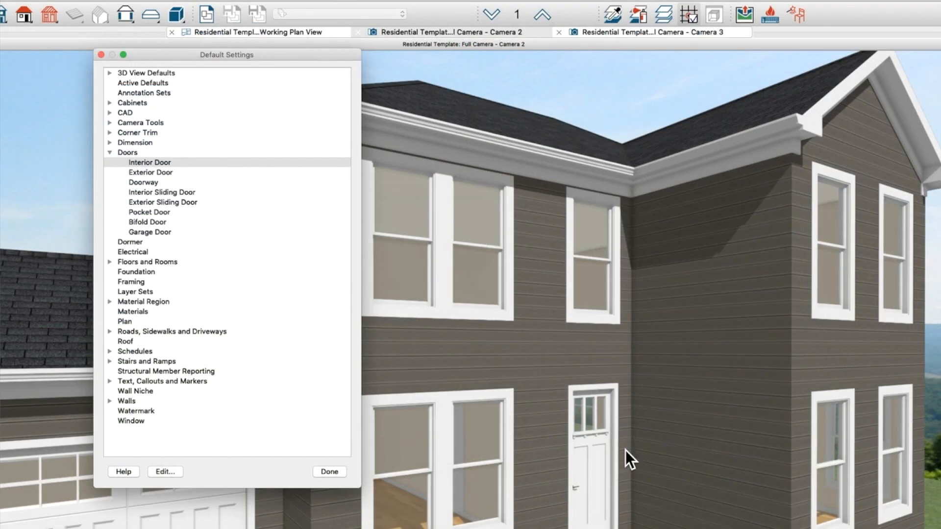
Review the roof defaults' fascia and Ogee molding materials (Color-White Ext Trim, Gutter) and accept.
{"action": "left_click", "coordinate": [148, 162]}
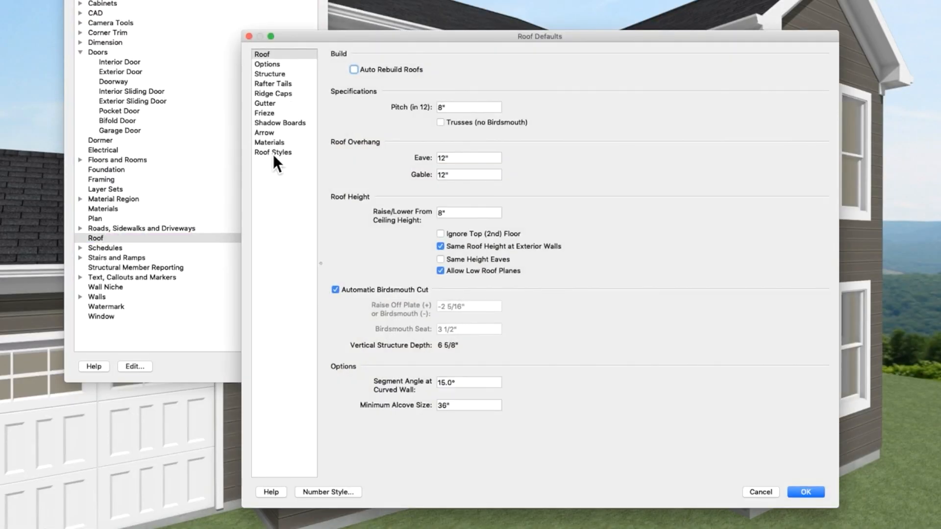
{"action": "left_click", "coordinate": [269, 142]}
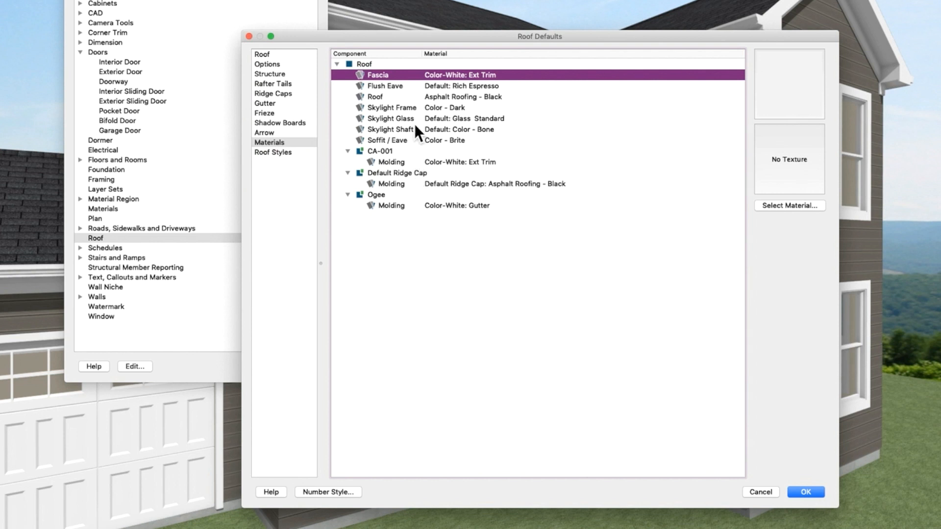
{"action": "mouse_move", "coordinate": [779, 37]}
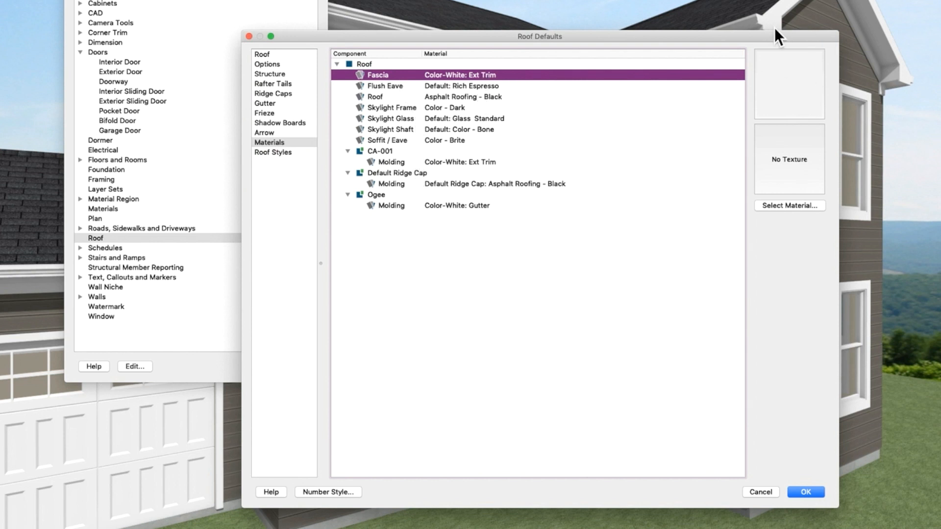
{"action": "mouse_move", "coordinate": [464, 96]}
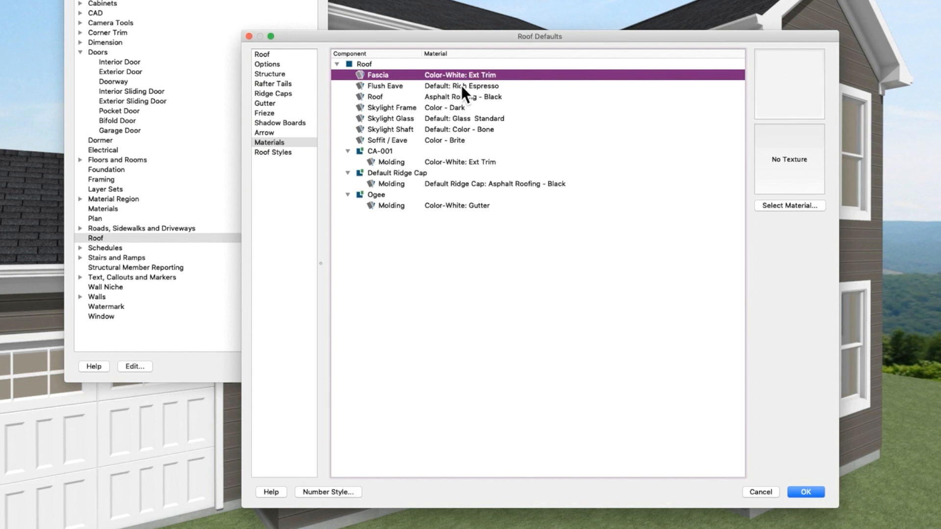
{"action": "left_click", "coordinate": [458, 161]}
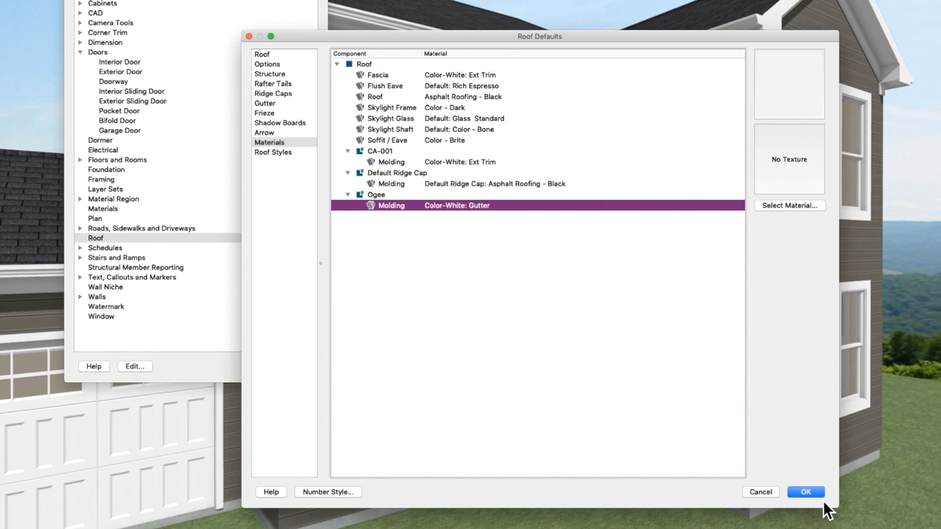
{"action": "left_click", "coordinate": [805, 492]}
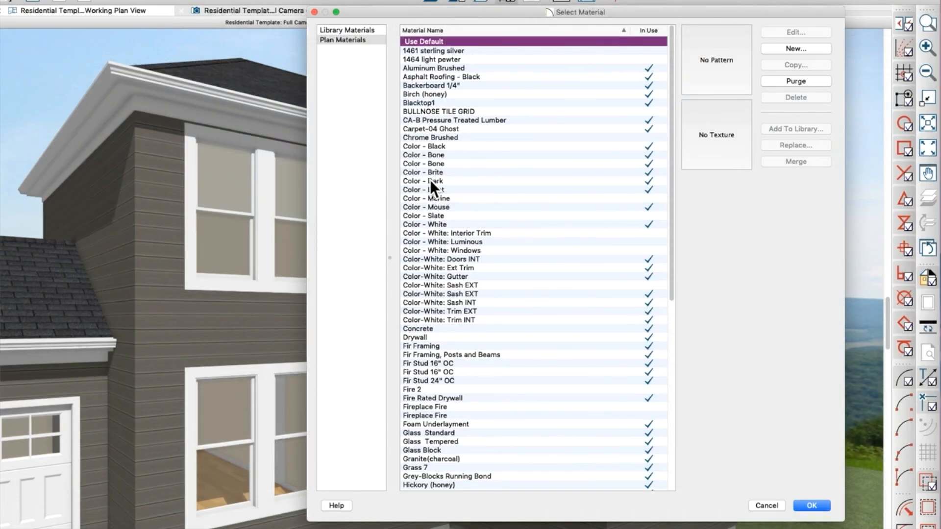
Paint the window casings navy with Color - Marine, leaving door and roof trim white.
{"action": "left_click", "coordinate": [424, 155]}
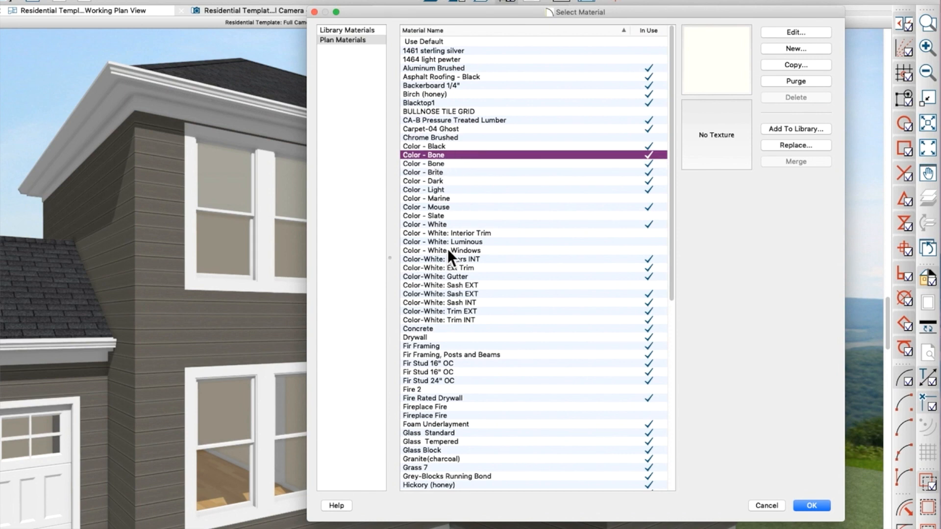
{"action": "left_click", "coordinate": [810, 505]}
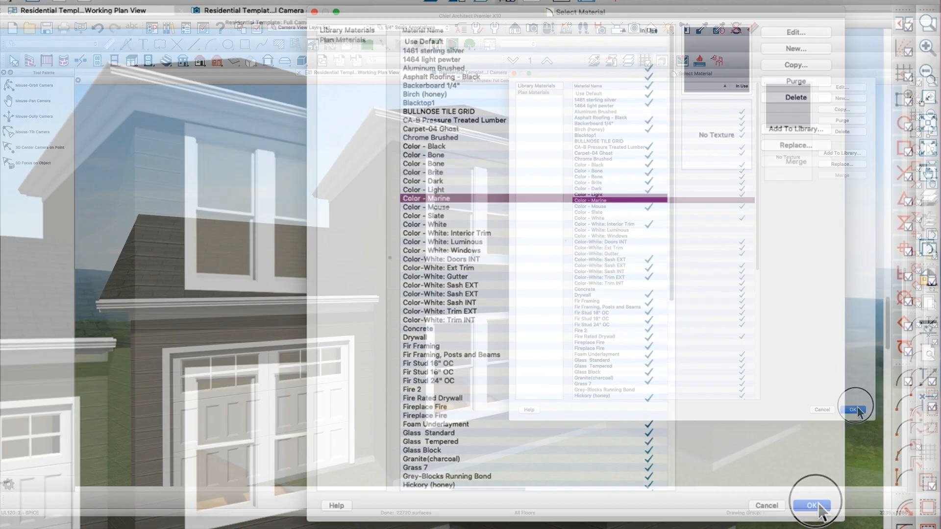
{"action": "left_click", "coordinate": [812, 505]}
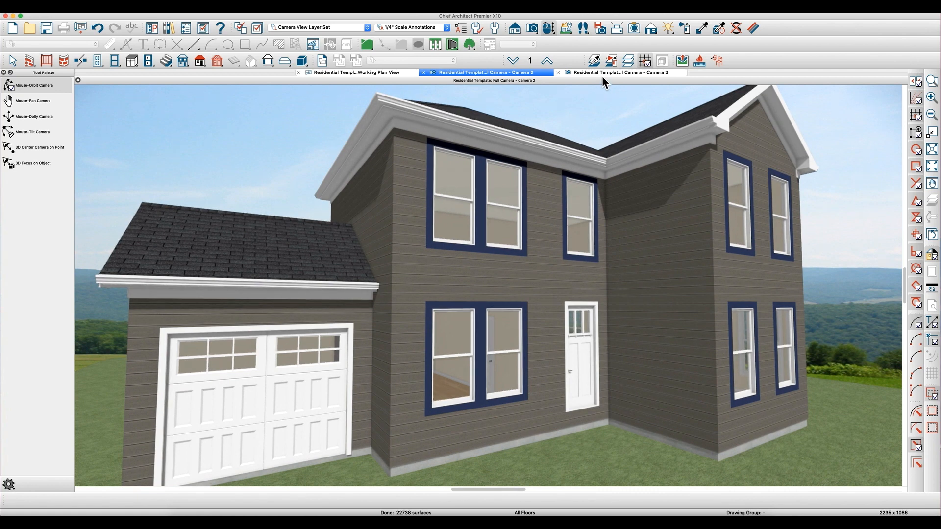
{"action": "left_click", "coordinate": [622, 72]}
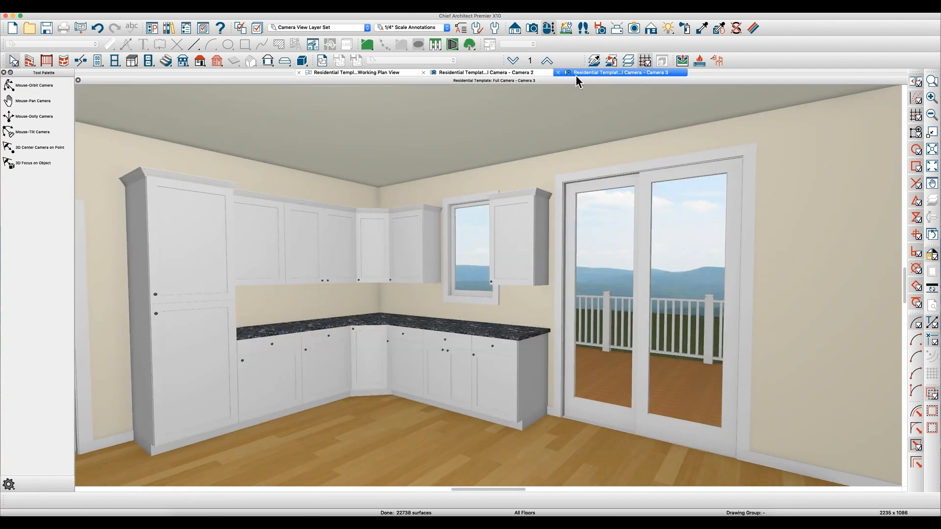
{"action": "left_click", "coordinate": [486, 72]}
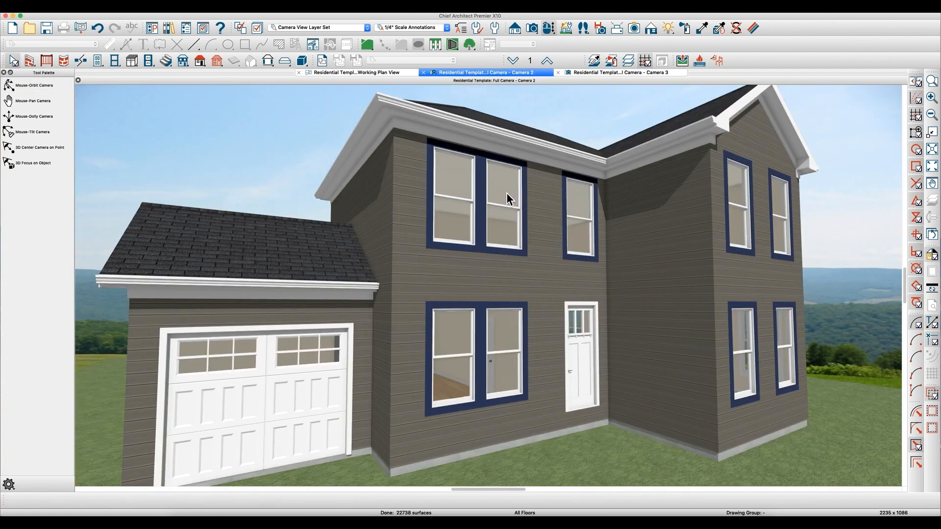
{"action": "left_click", "coordinate": [618, 73]}
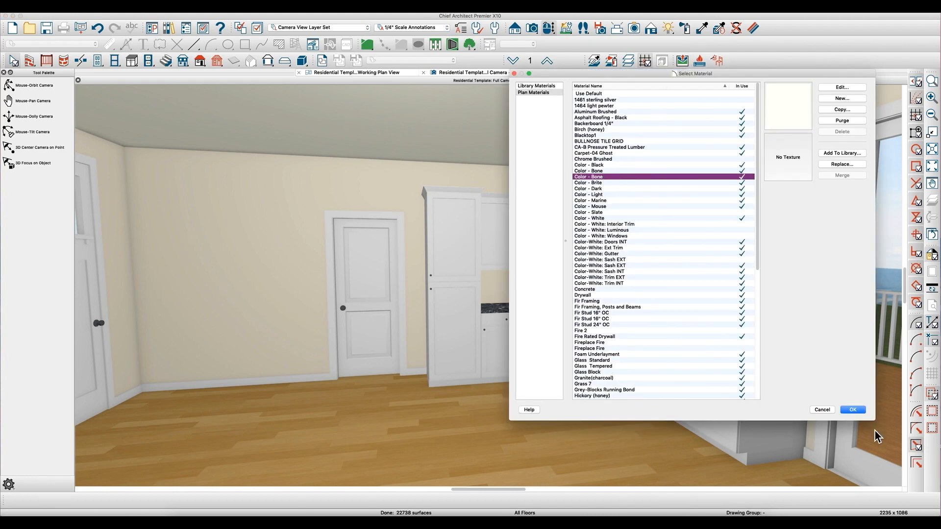
Recolour the interior door grey and check its specification shows Color - Light door, Color - Bone trim.
{"action": "left_click", "coordinate": [852, 410]}
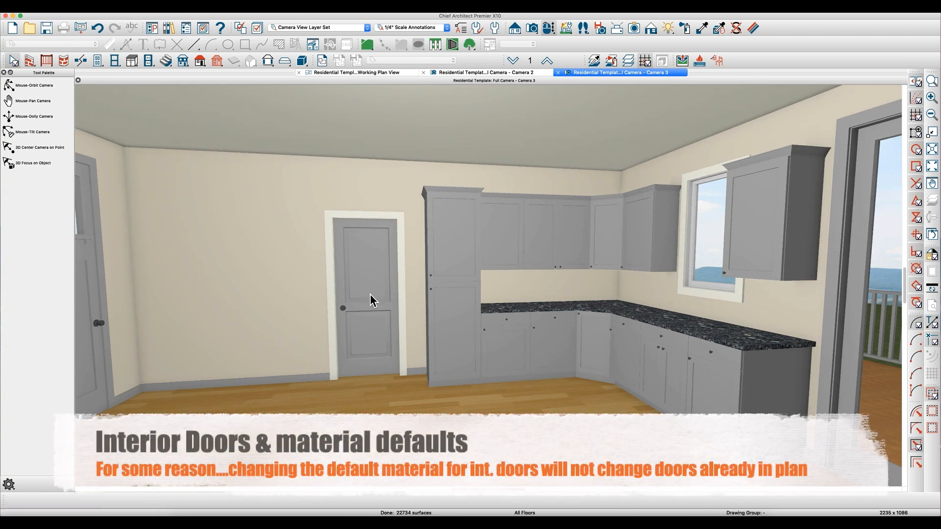
{"action": "double_click", "coordinate": [369, 299]}
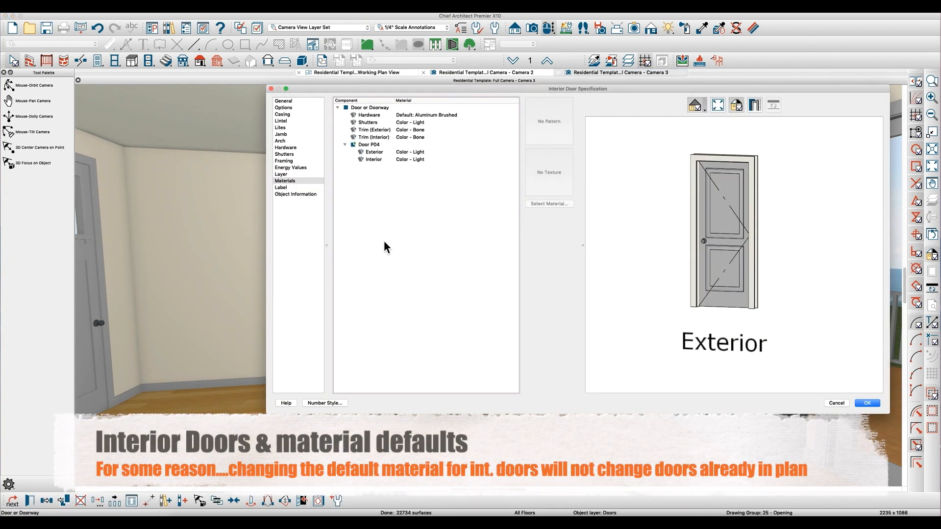
{"action": "mouse_move", "coordinate": [430, 218]}
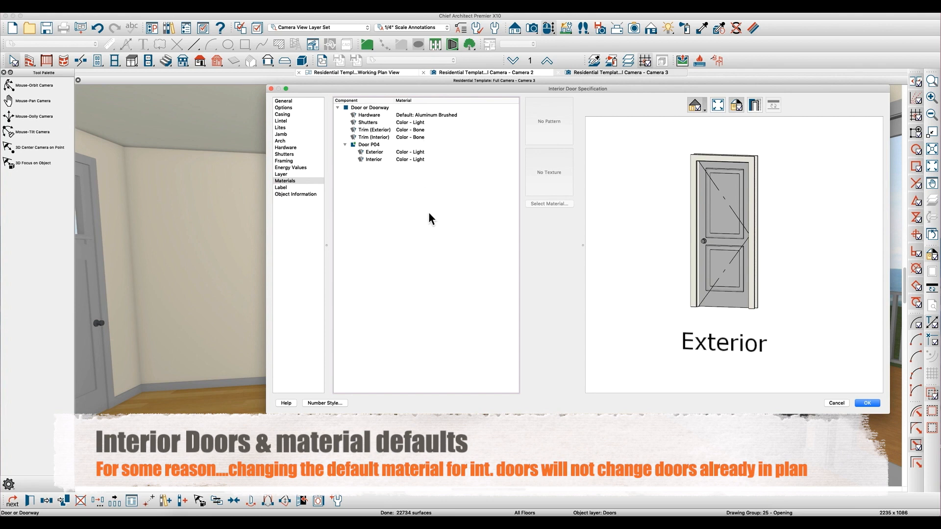
{"action": "left_click", "coordinate": [866, 402]}
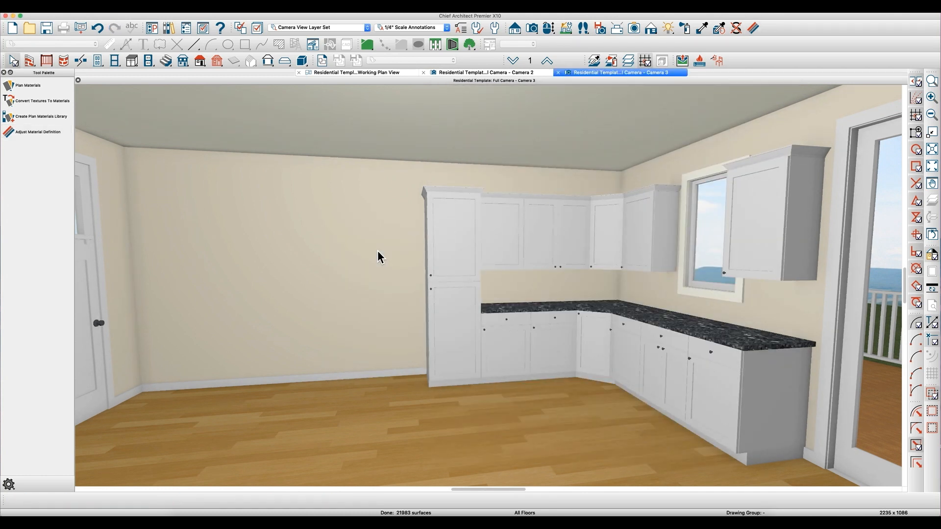
Paint the interior door with the Color - Light material, leaving the cabinets white.
{"action": "left_click", "coordinate": [376, 274]}
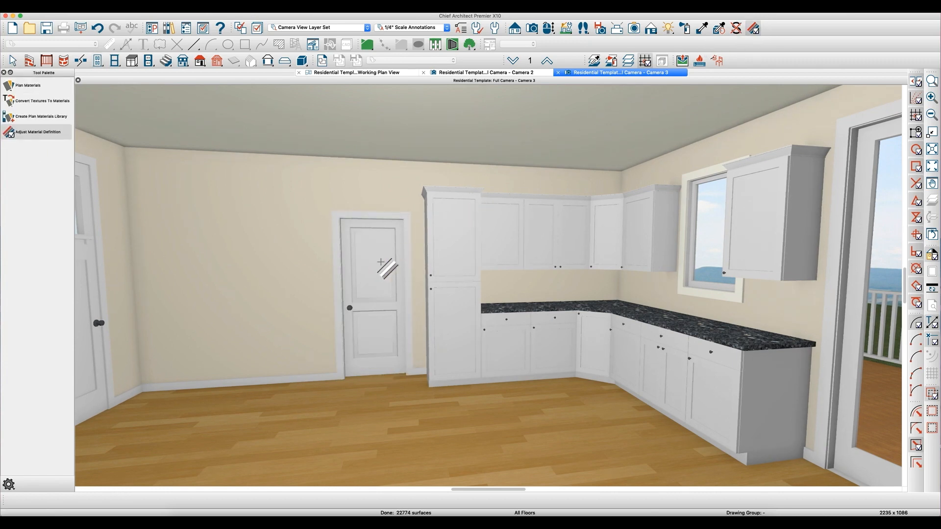
{"action": "left_click", "coordinate": [38, 131]}
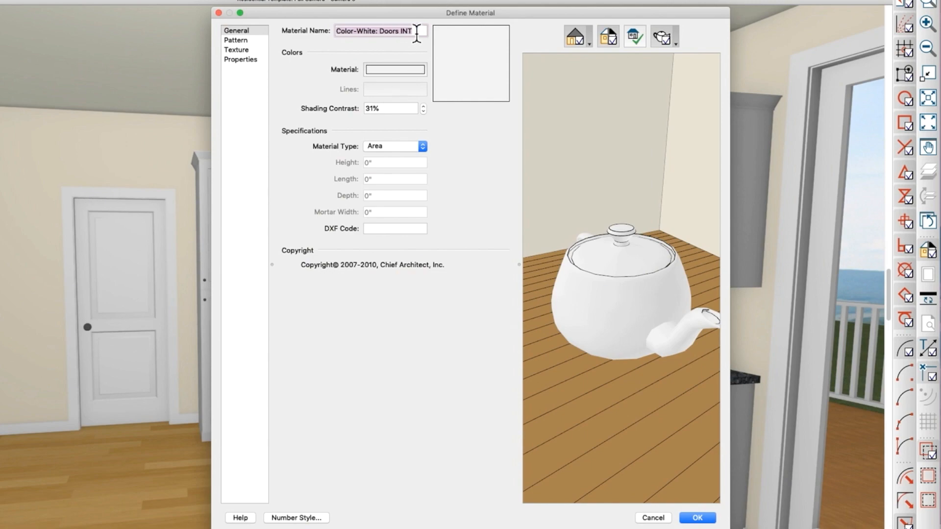
{"action": "left_click", "coordinate": [696, 518]}
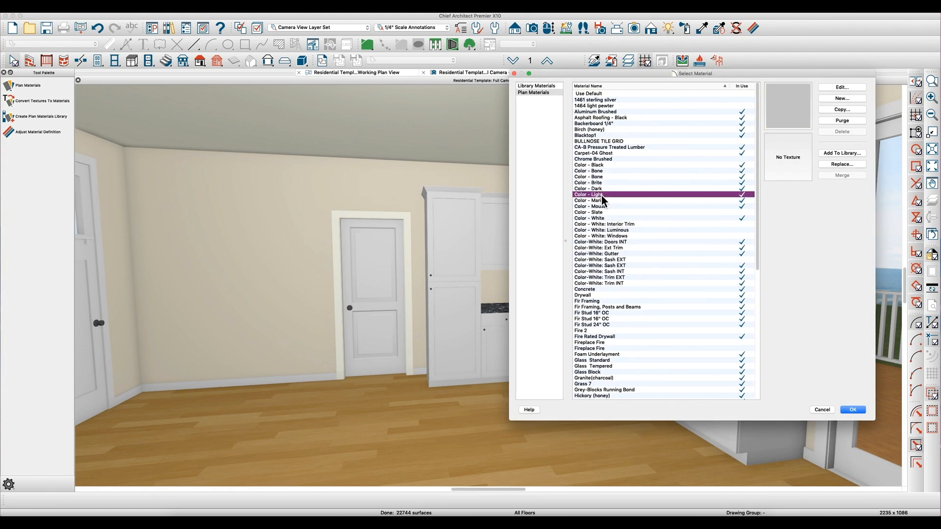
{"action": "left_click", "coordinate": [851, 410]}
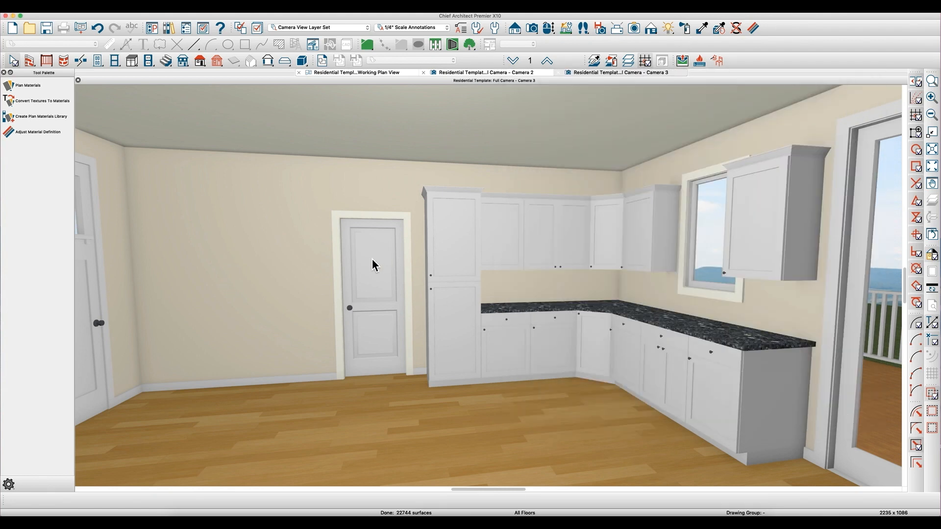
{"action": "left_click", "coordinate": [618, 72]}
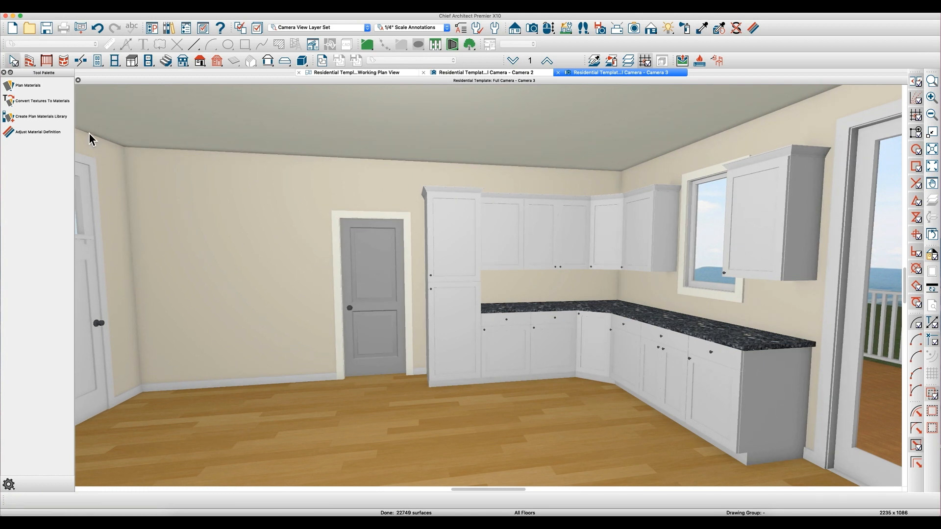
{"action": "mouse_move", "coordinate": [531, 34]}
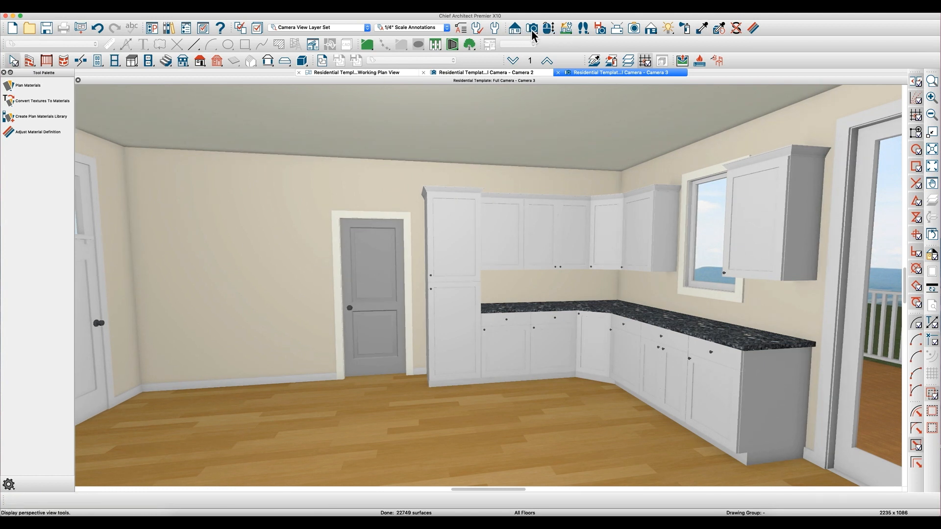
{"action": "left_click", "coordinate": [531, 28]}
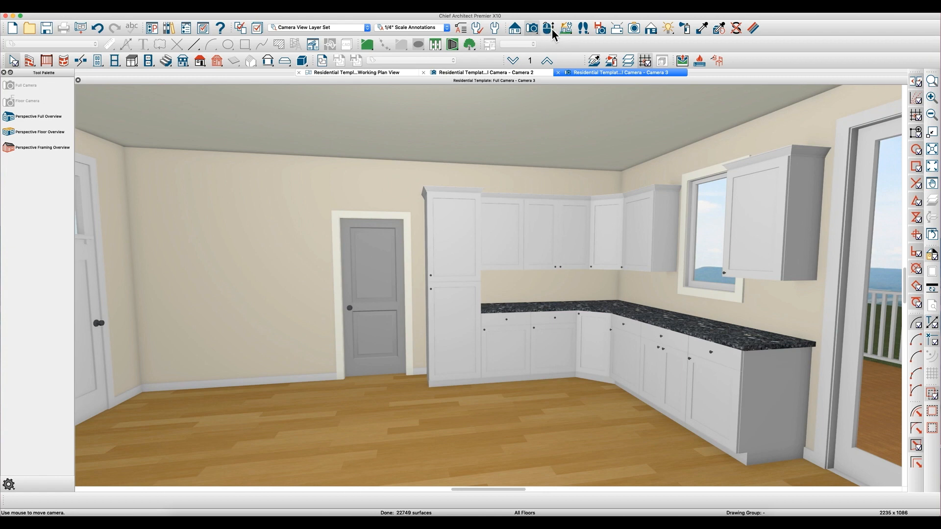
Orbit the kitchen camera in toward the corner cabinets and window, then start the Material Painter.
{"action": "left_click", "coordinate": [546, 27]}
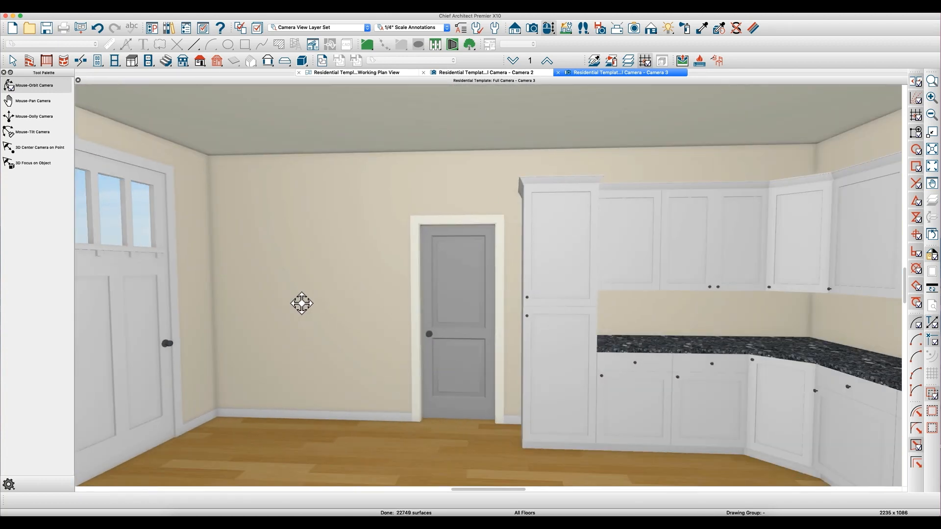
{"action": "left_click", "coordinate": [300, 303]}
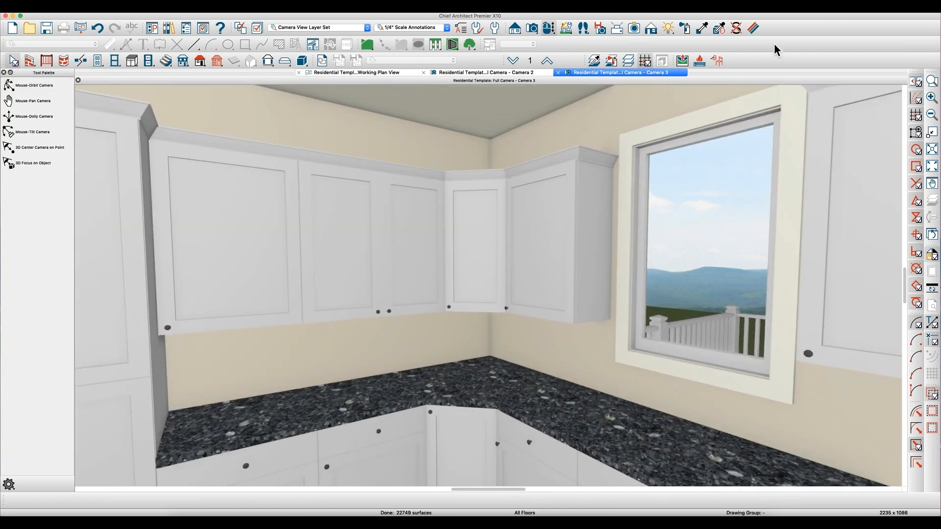
{"action": "left_click", "coordinate": [753, 28]}
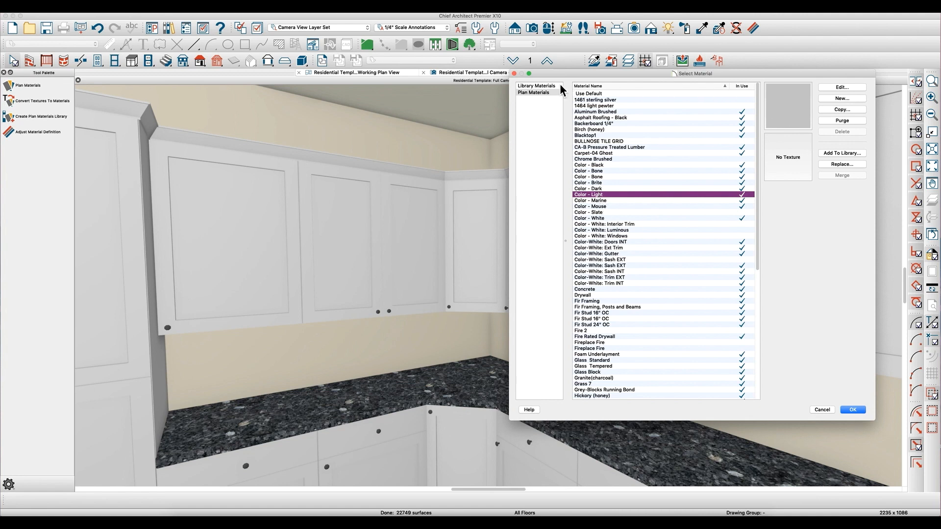
Load Color - Oyster from the library's Generic Colors > Grey as the paint colour.
{"action": "left_click", "coordinate": [536, 87]}
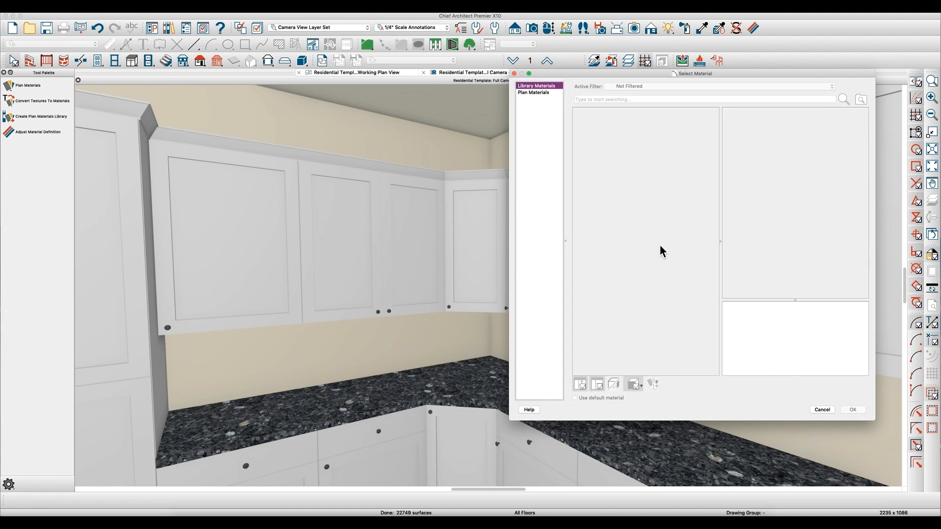
{"action": "left_click", "coordinate": [642, 273]}
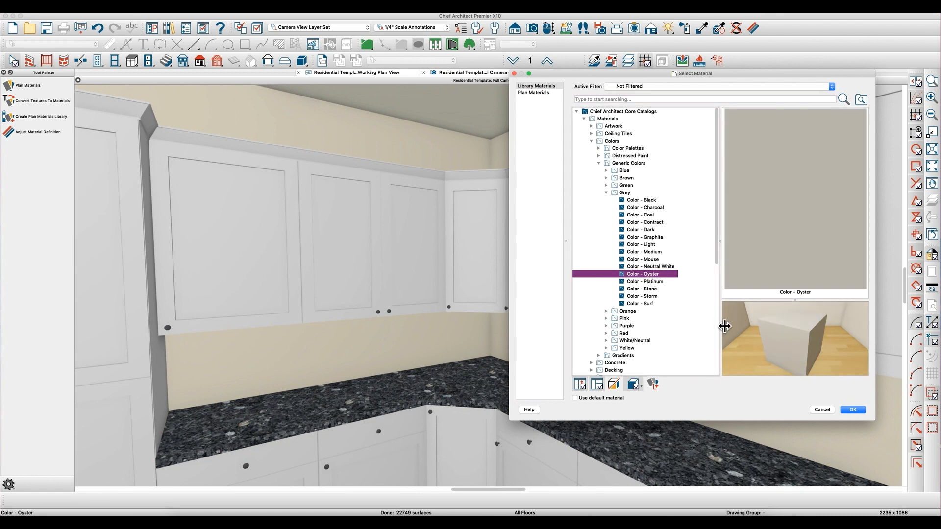
{"action": "left_click", "coordinate": [852, 409]}
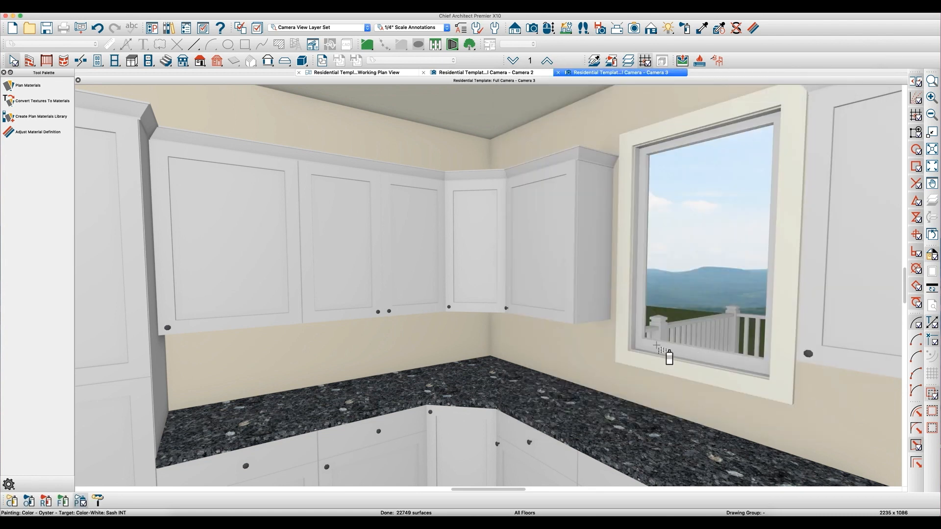
{"action": "mouse_move", "coordinate": [78, 501]}
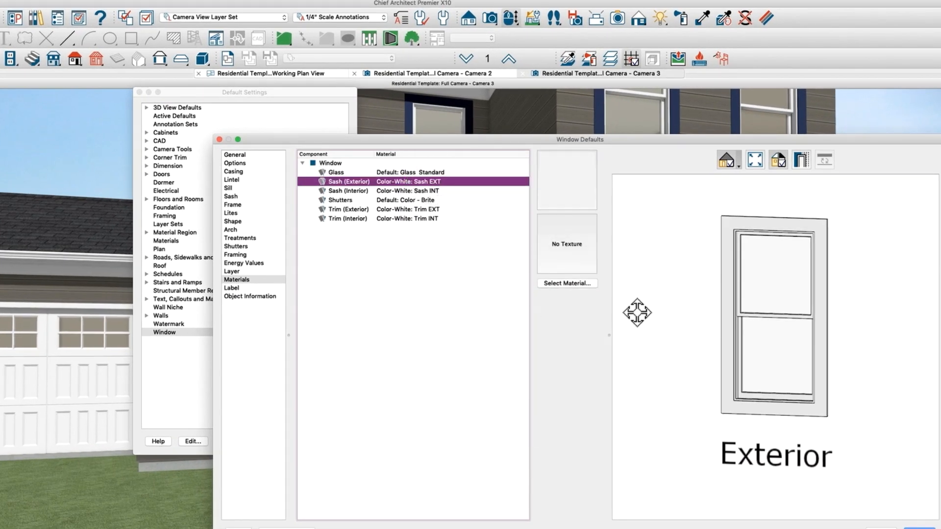
Add the Color-White Gutter, Sash EXT and Trim EXT plan materials to the user library.
{"action": "left_click", "coordinate": [567, 283]}
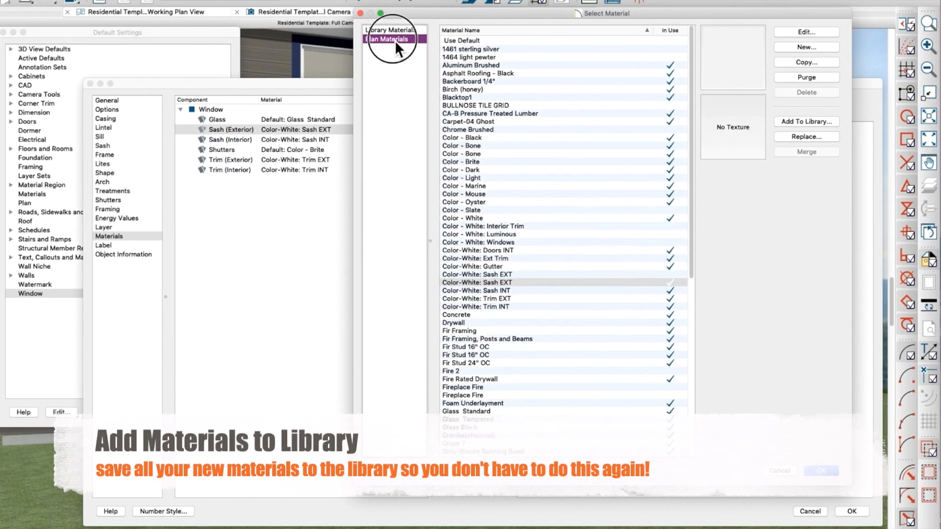
{"action": "left_click", "coordinate": [476, 275]}
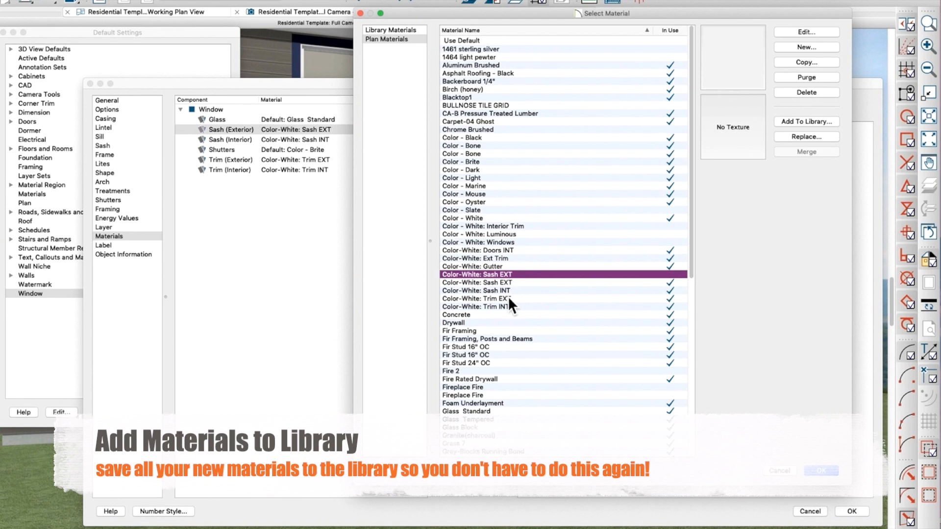
{"action": "left_click", "coordinate": [472, 266]}
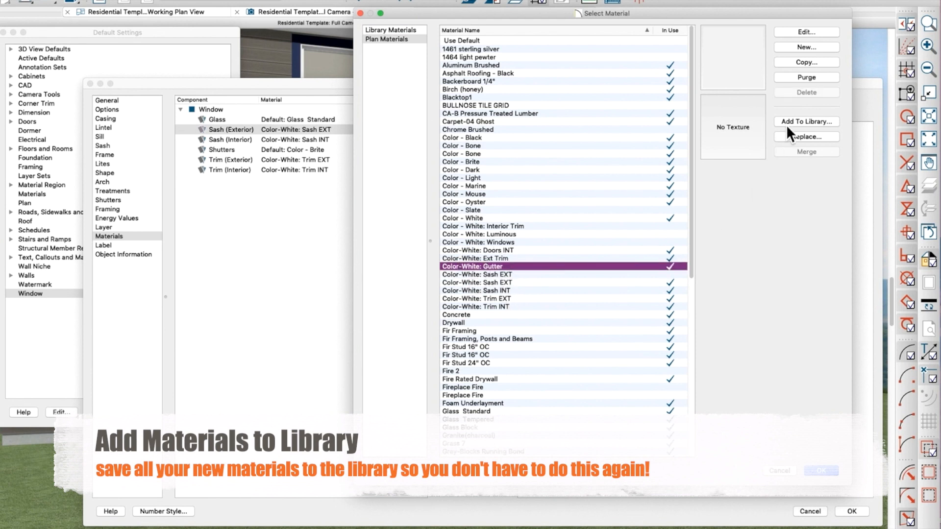
{"action": "left_click", "coordinate": [476, 275]}
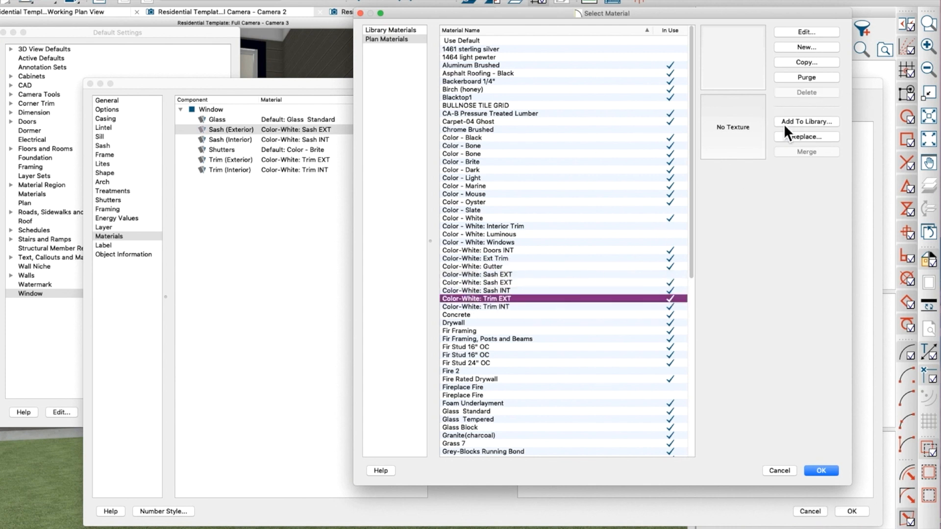
{"action": "left_click", "coordinate": [474, 306]}
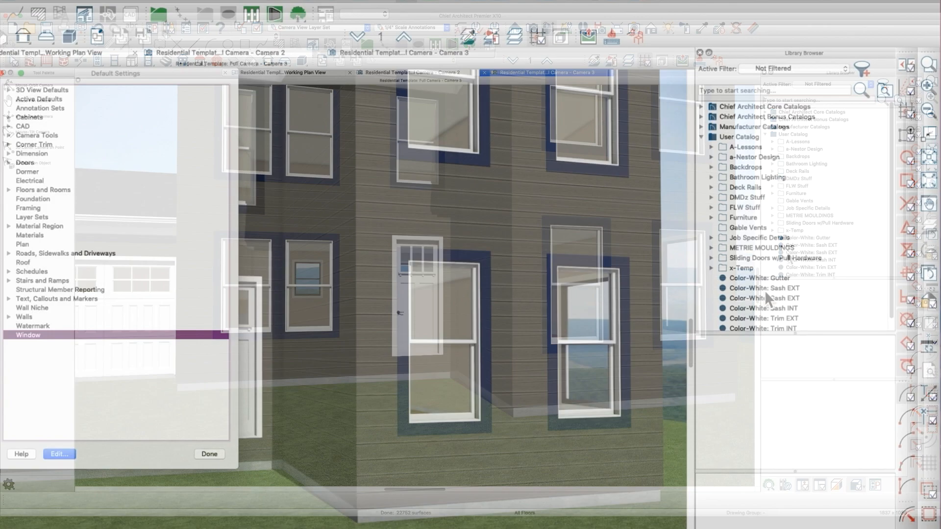
Show the User Catalog with the saved Color-White materials and bring up Exterior Door Defaults.
{"action": "left_click", "coordinate": [209, 454]}
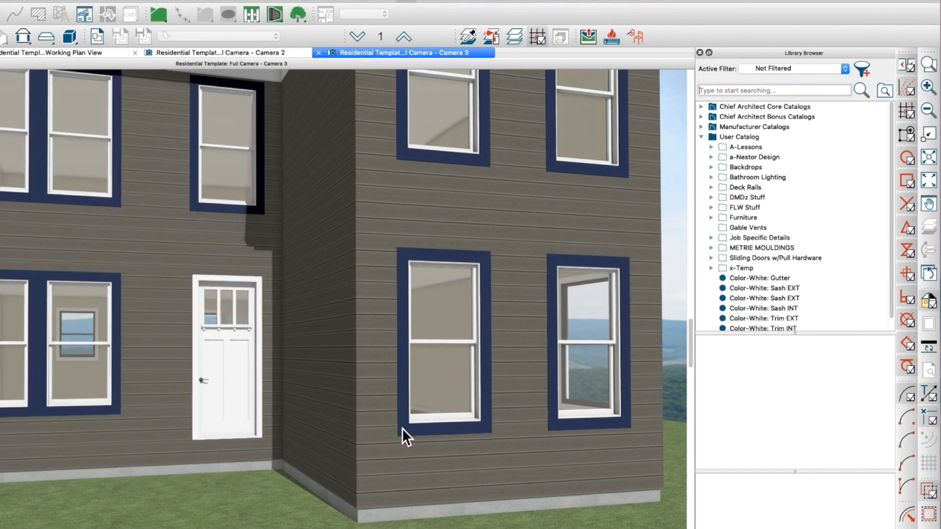
{"action": "left_click", "coordinate": [764, 286]}
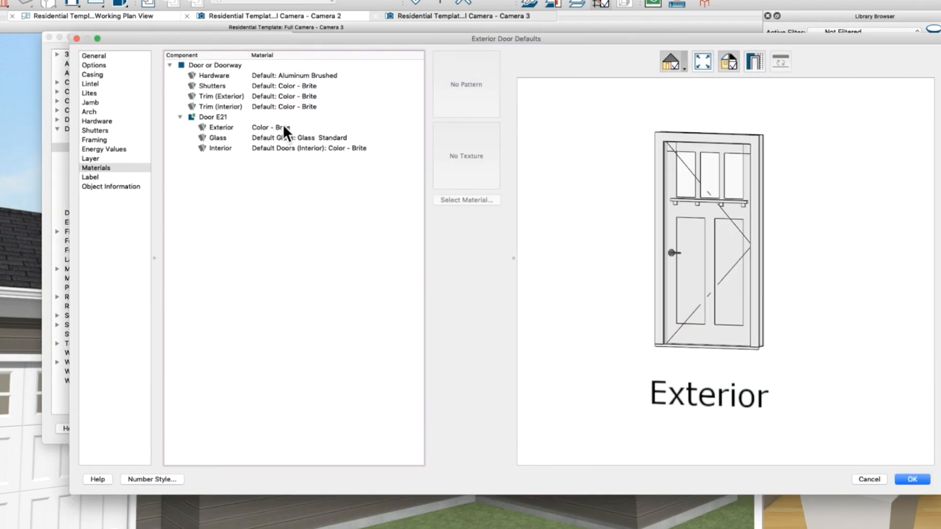
Close Exterior Door Defaults, check the garage door and front roof plane, and orbit around the house.
{"action": "left_click", "coordinate": [911, 479]}
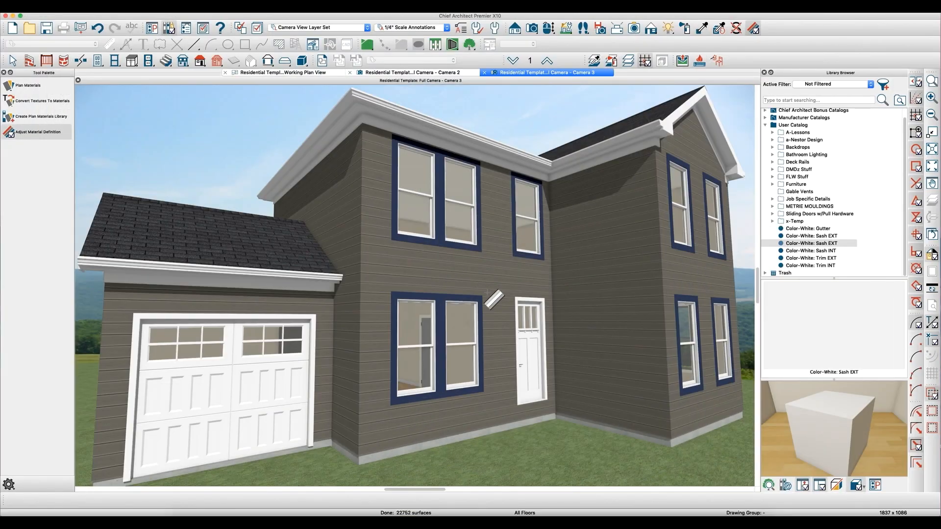
{"action": "left_click", "coordinate": [528, 342]}
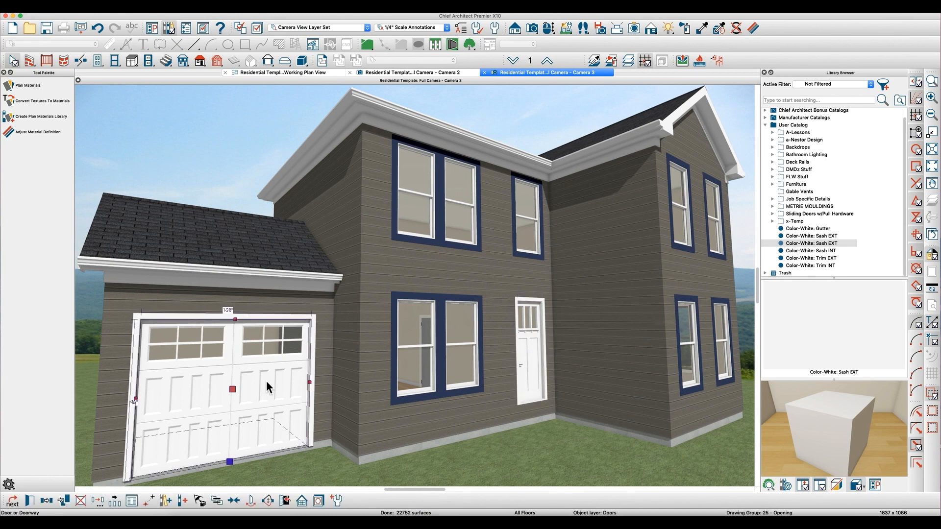
{"action": "left_click", "coordinate": [491, 379]}
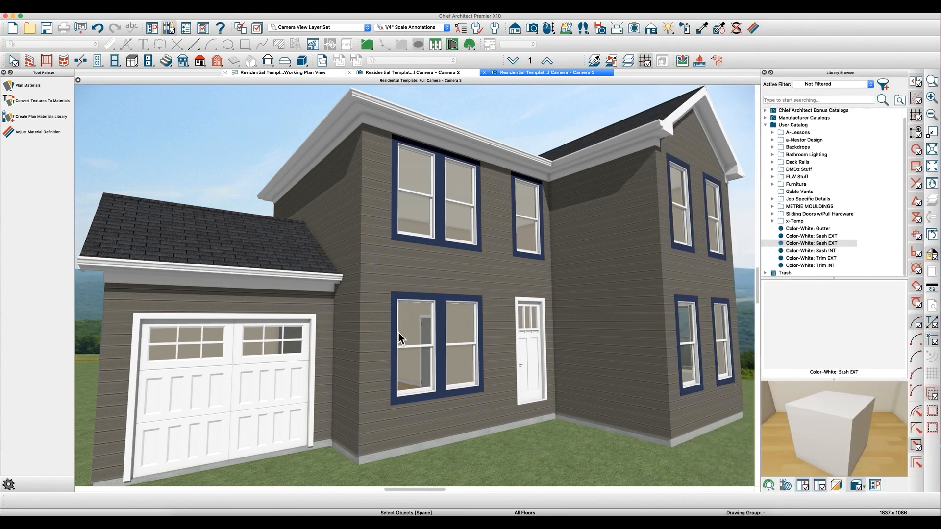
{"action": "mouse_move", "coordinate": [418, 346]}
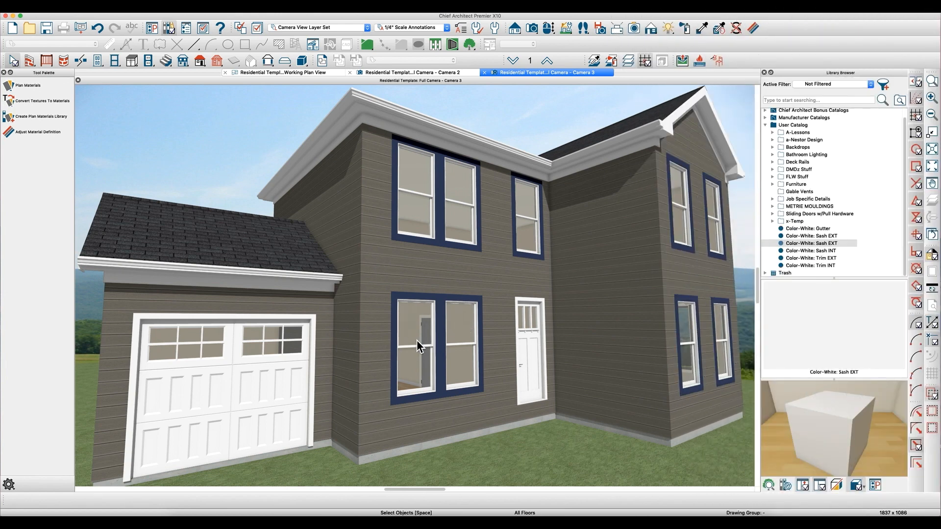
{"action": "mouse_move", "coordinate": [447, 350]}
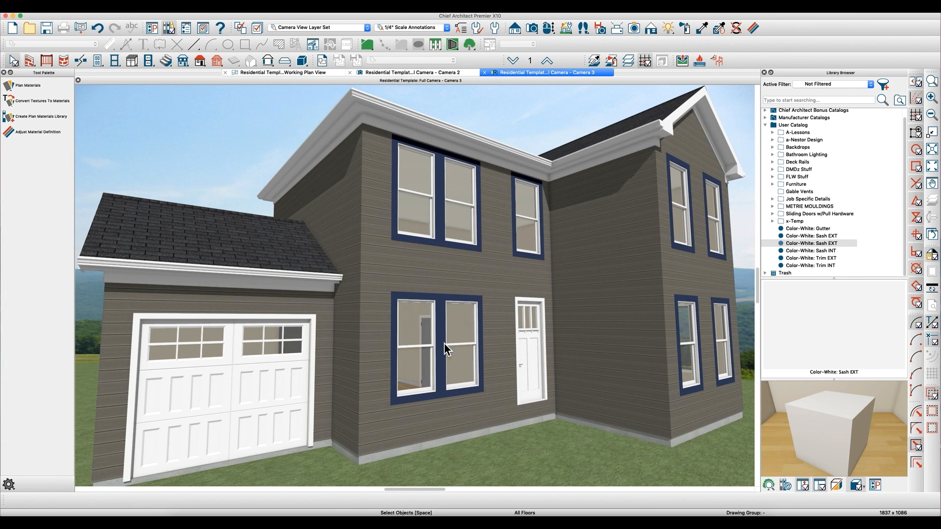
{"action": "mouse_move", "coordinate": [427, 358]}
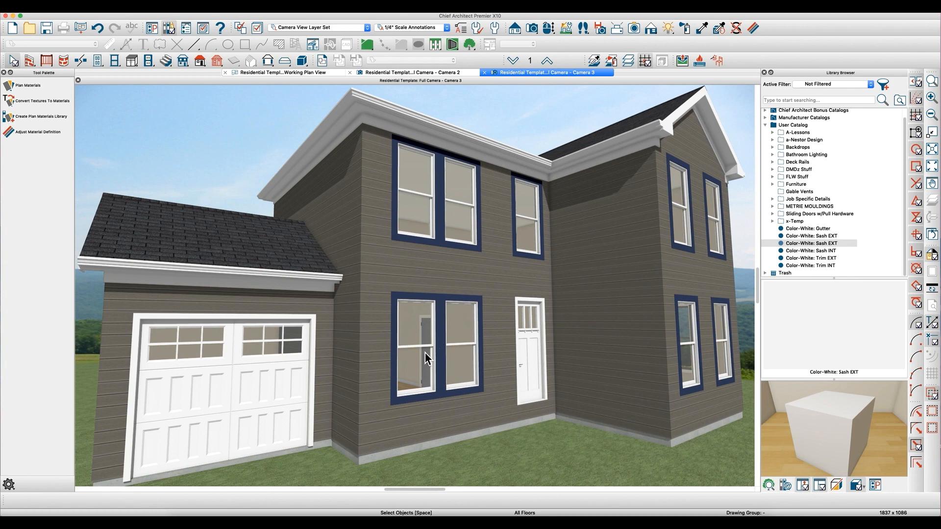
{"action": "mouse_move", "coordinate": [484, 329]}
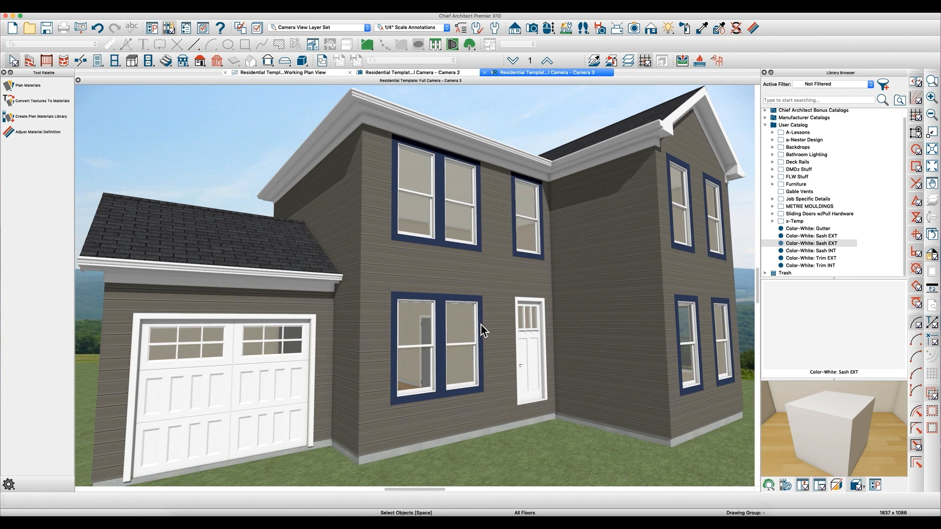
{"action": "mouse_move", "coordinate": [624, 155]}
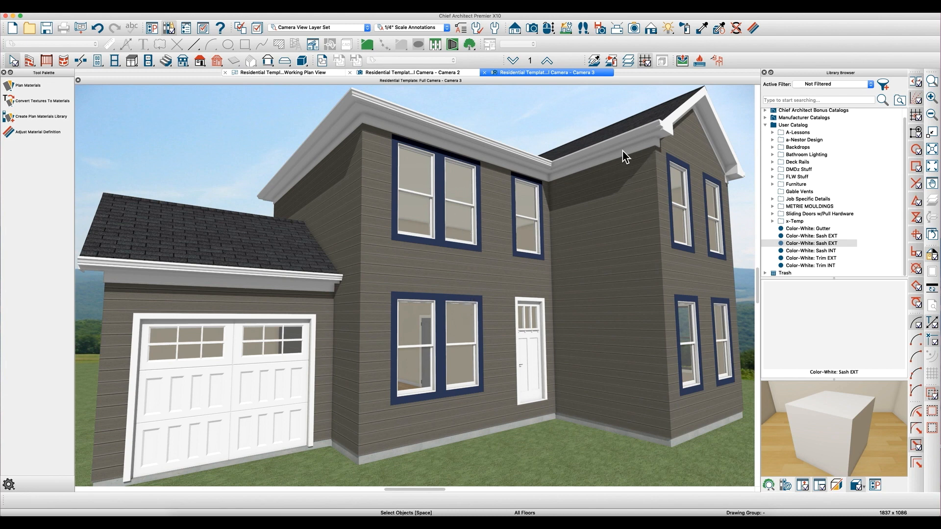
{"action": "left_click", "coordinate": [410, 336]}
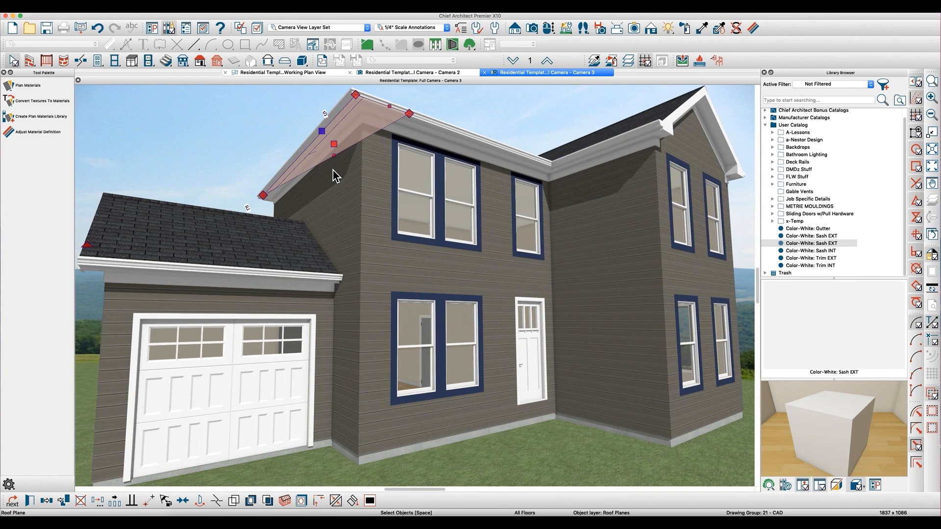
{"action": "left_click", "coordinate": [42, 132]}
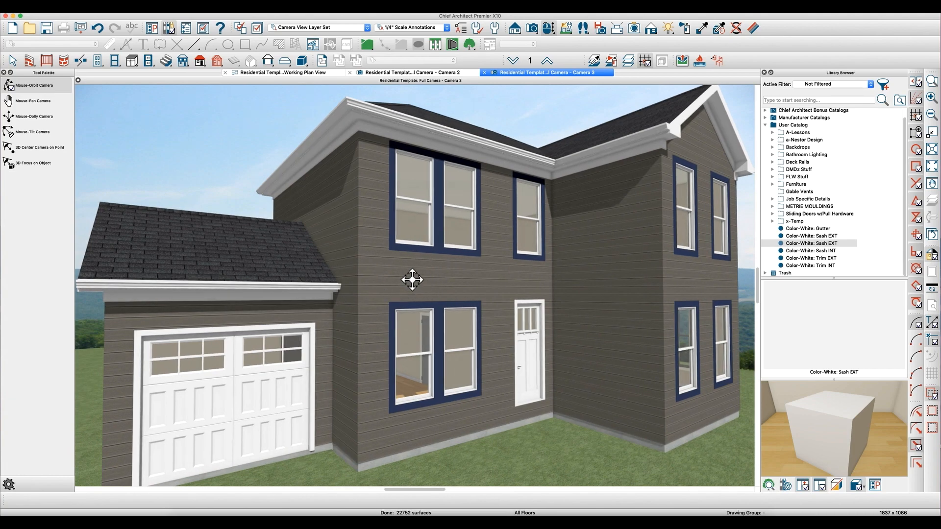
{"action": "mouse_move", "coordinate": [803, 31]}
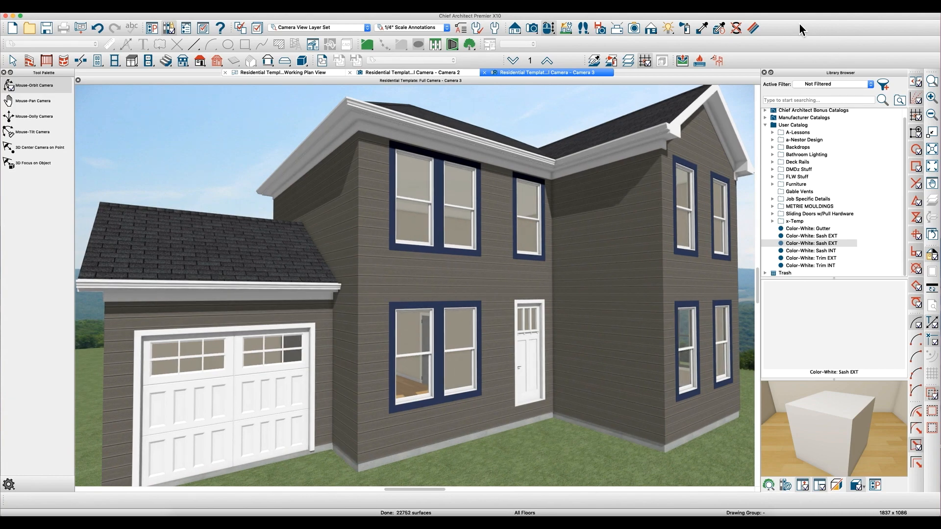